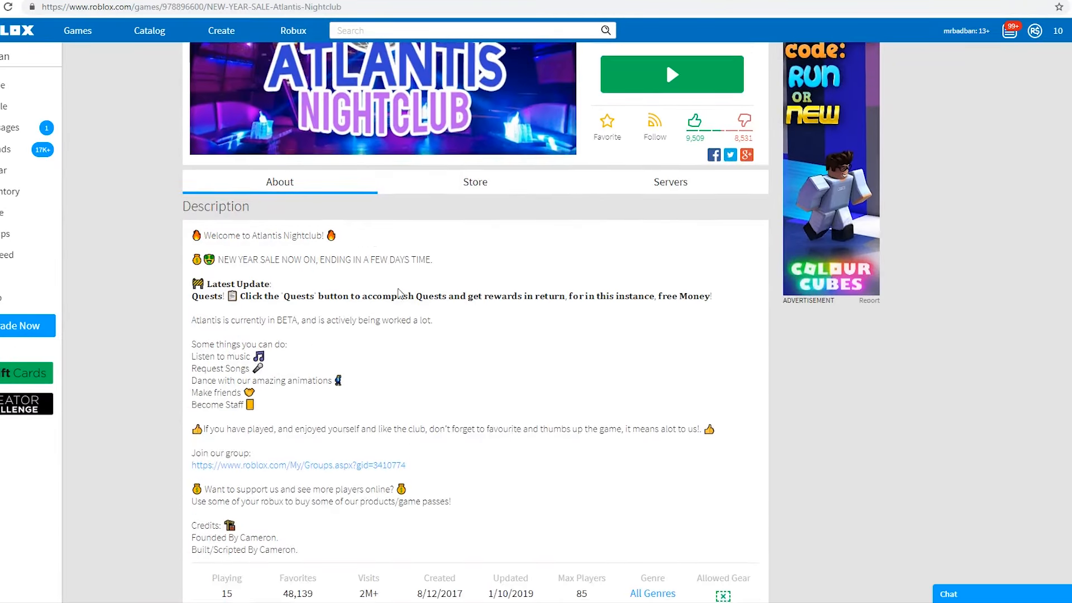
Go from the game page to your profile and then to your group pages
click(475, 181)
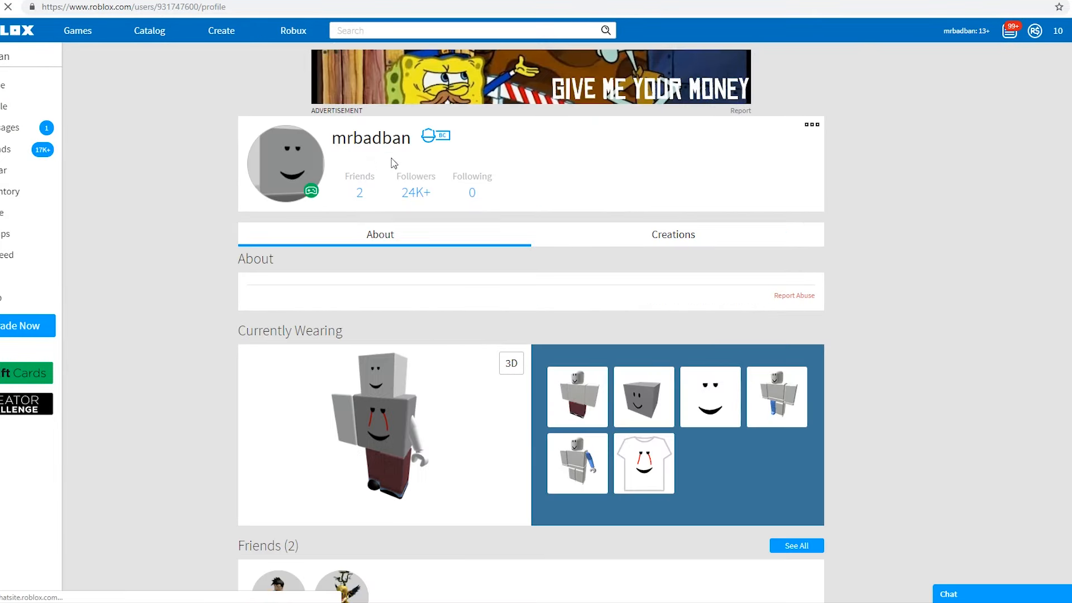
click(1035, 30)
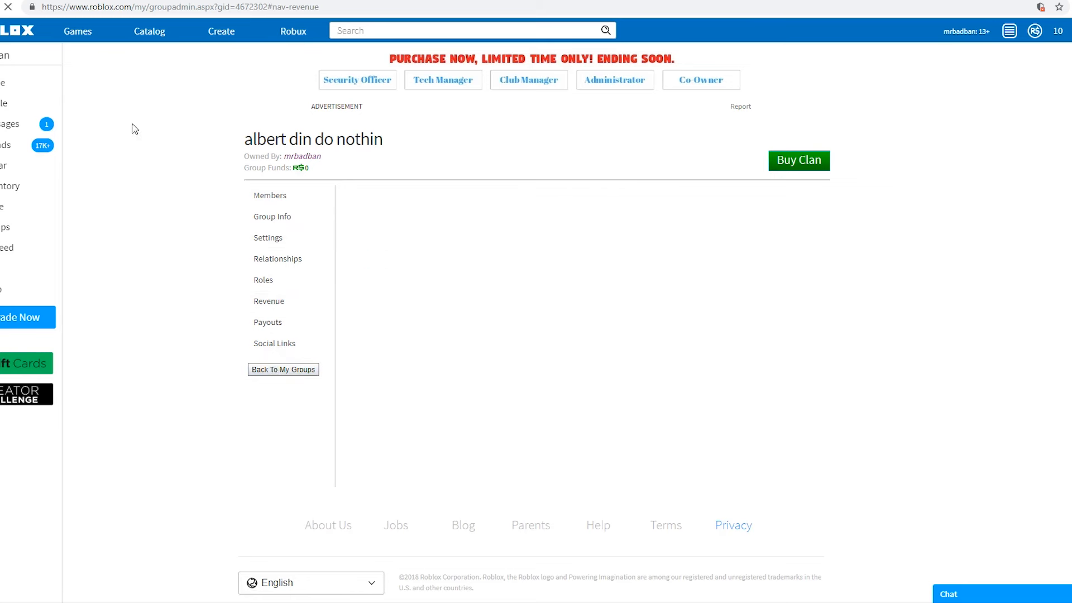
Return to the Atlantis Nightclub game page to view its store passes
click(77, 32)
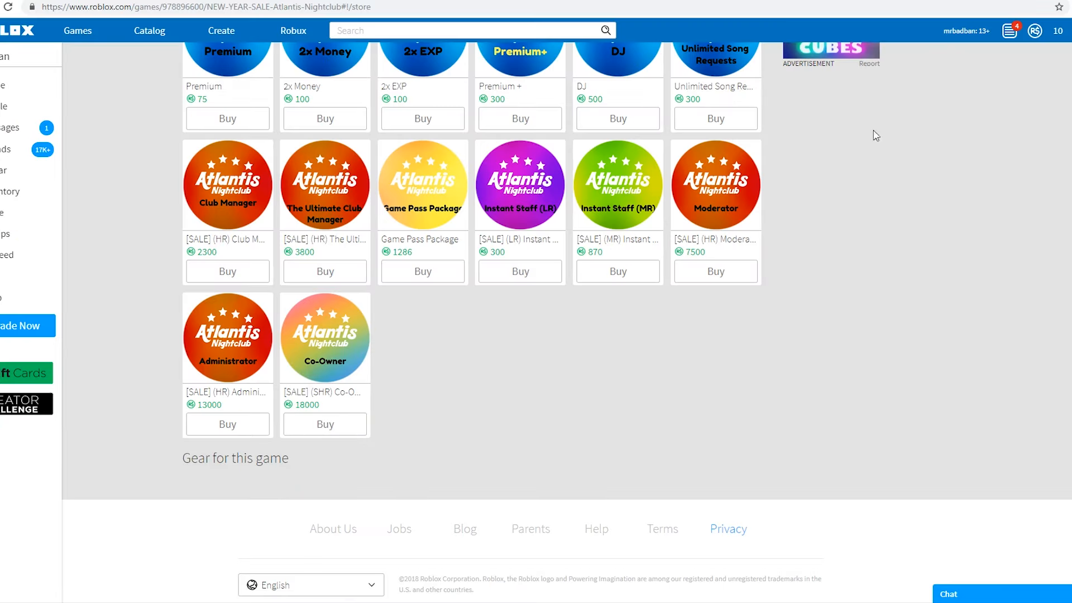
mouse_move(489, 533)
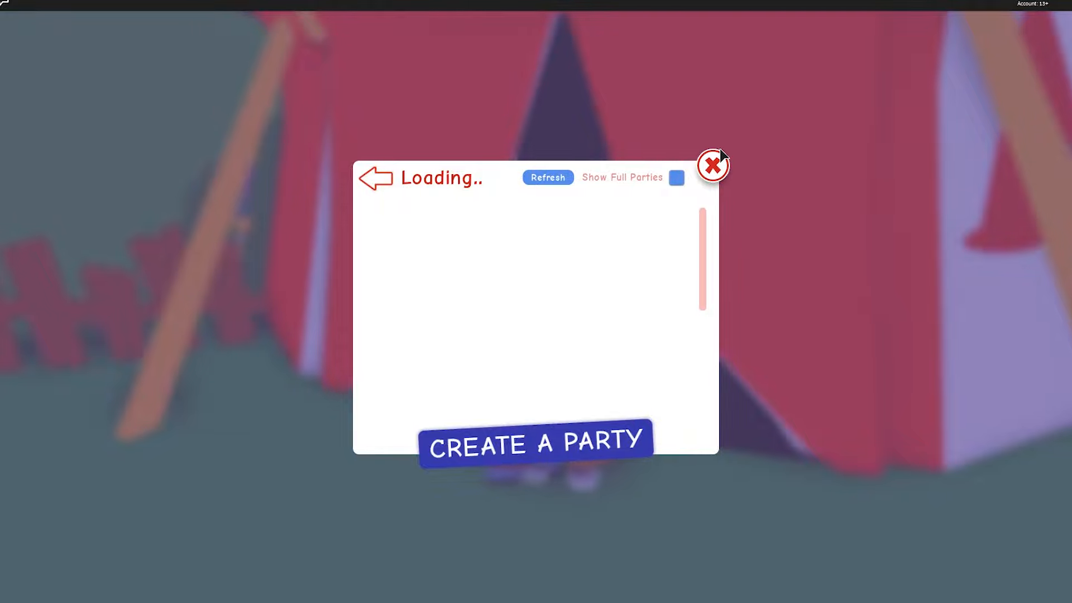
Load the Dance Parties list and join the second party in it
click(712, 166)
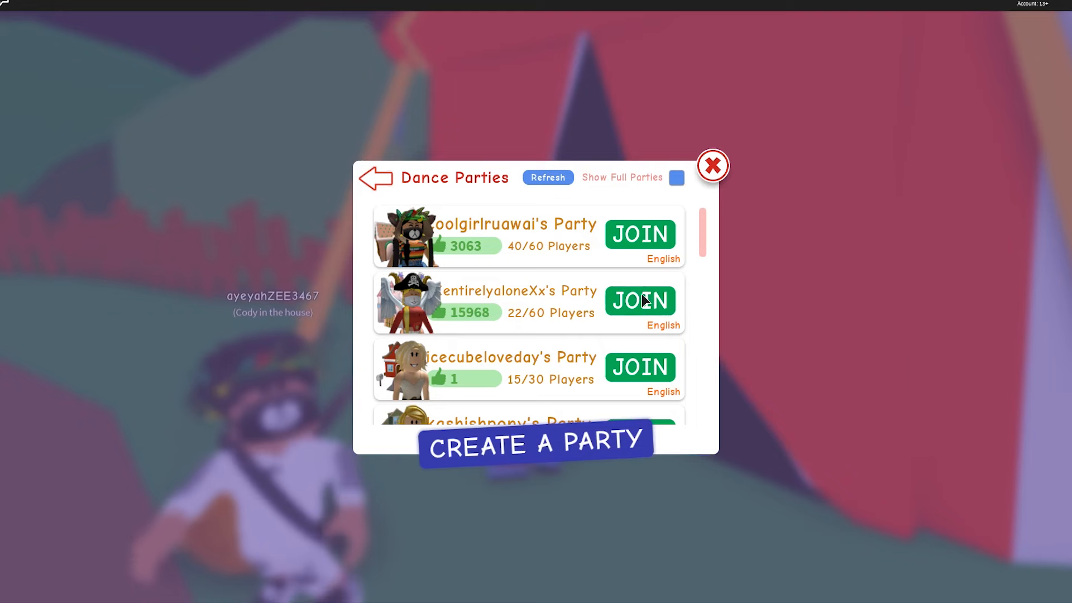
click(639, 302)
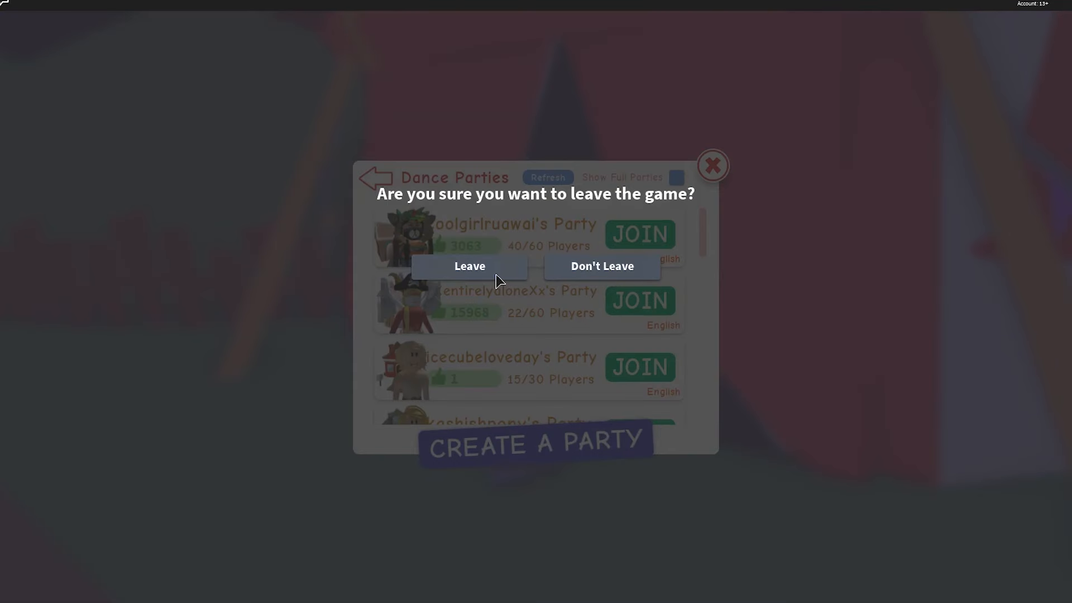
Leave the game, dismiss the add-email reminder and launch Royale High
click(469, 266)
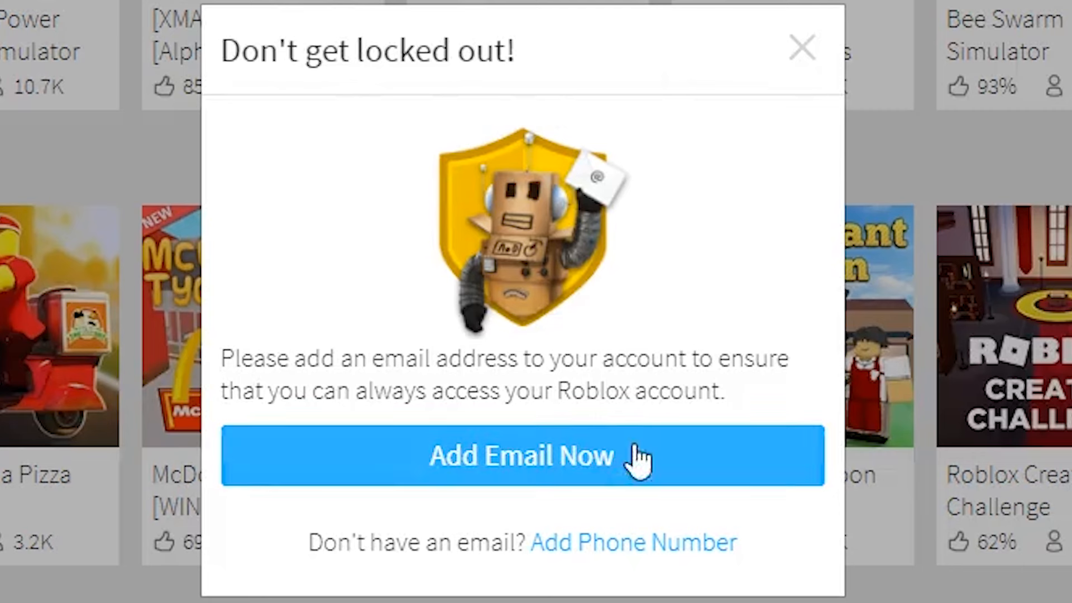
mouse_move(457, 190)
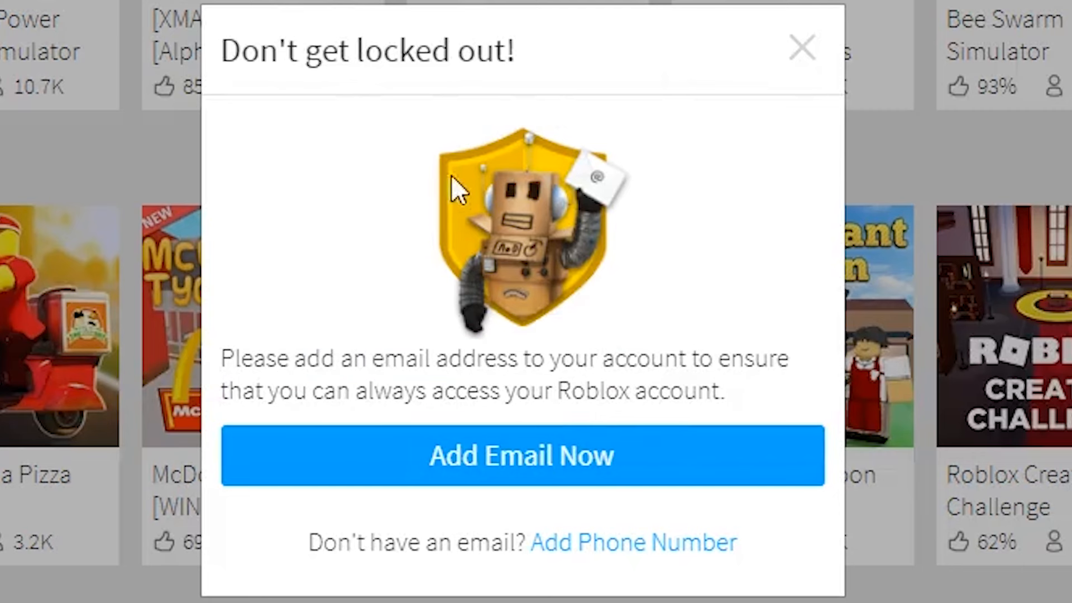
click(802, 48)
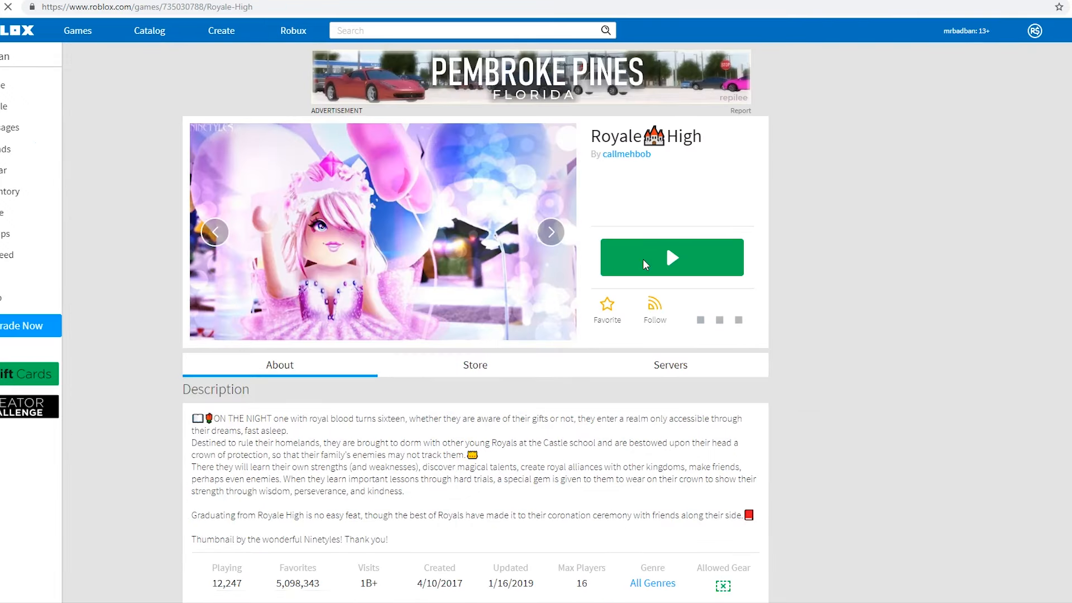
click(671, 257)
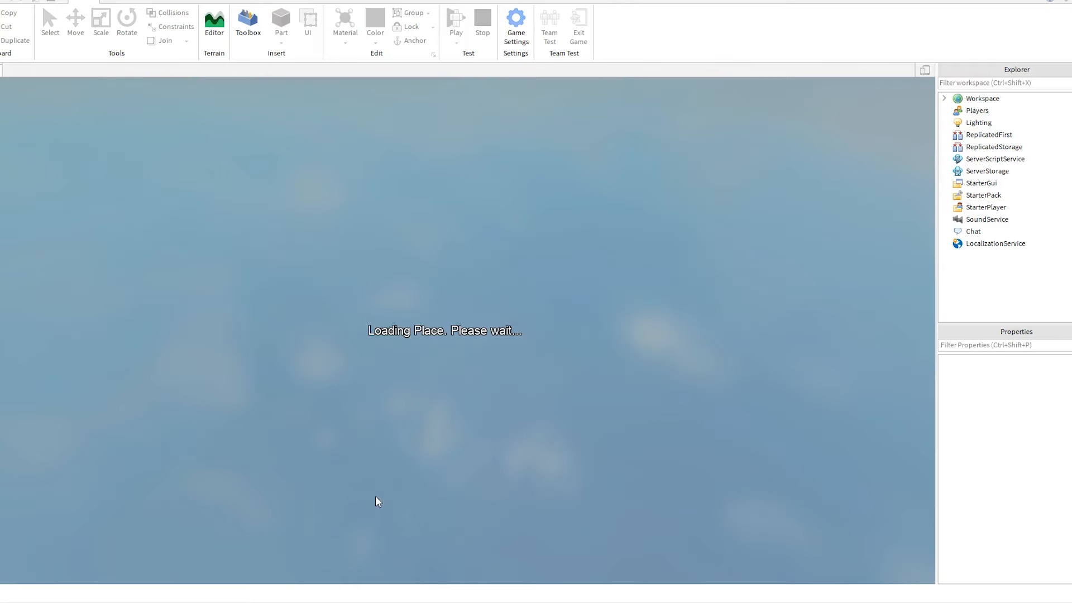
Search the Studio model library for 'spongebob' and browse the results
click(248, 26)
text(spongebob)
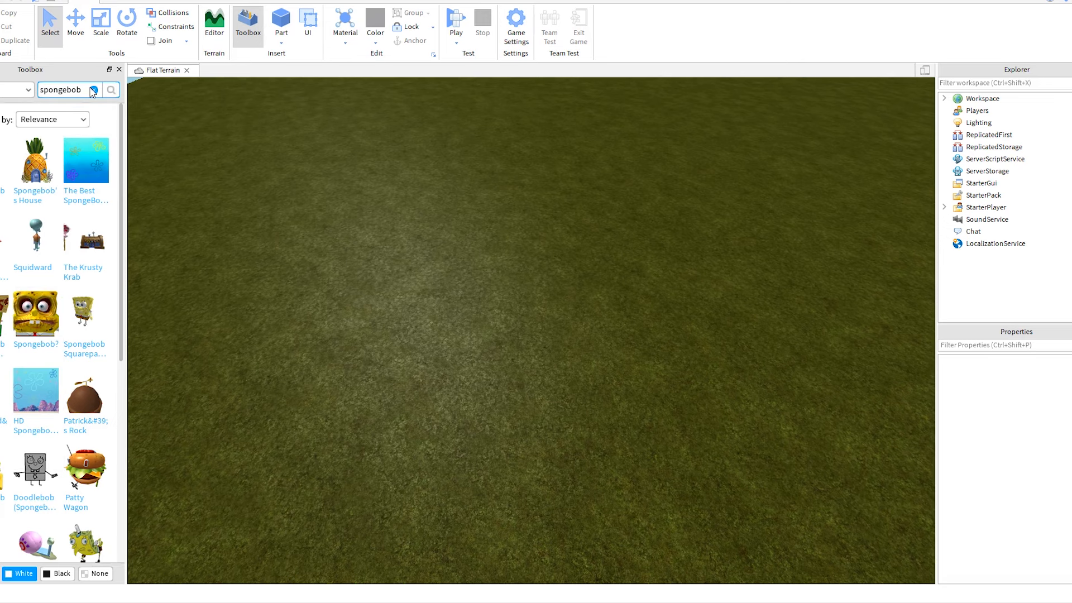
click(248, 22)
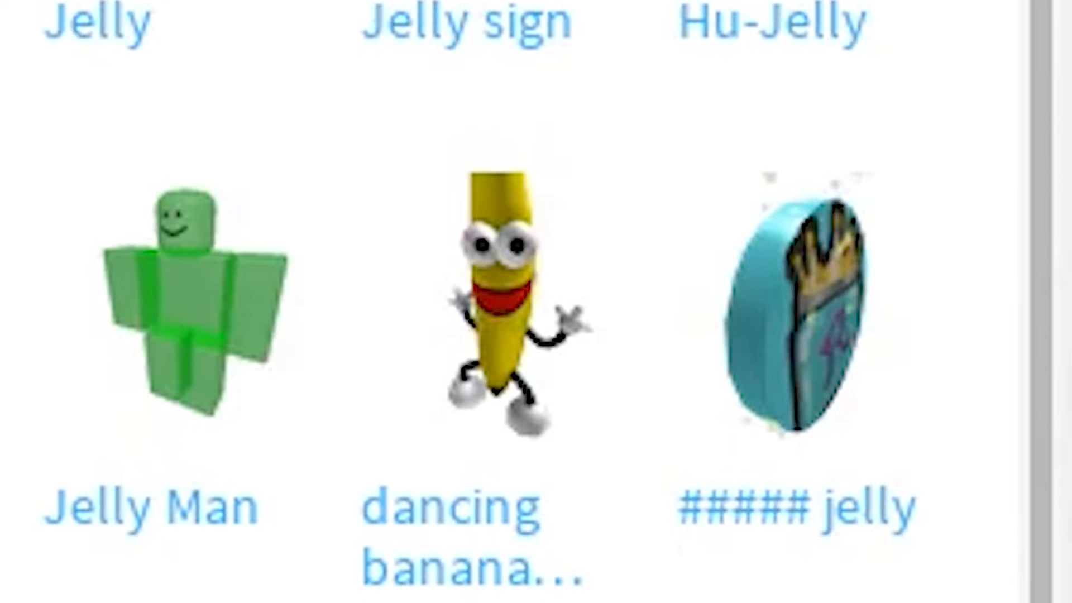
scroll(down, 3)
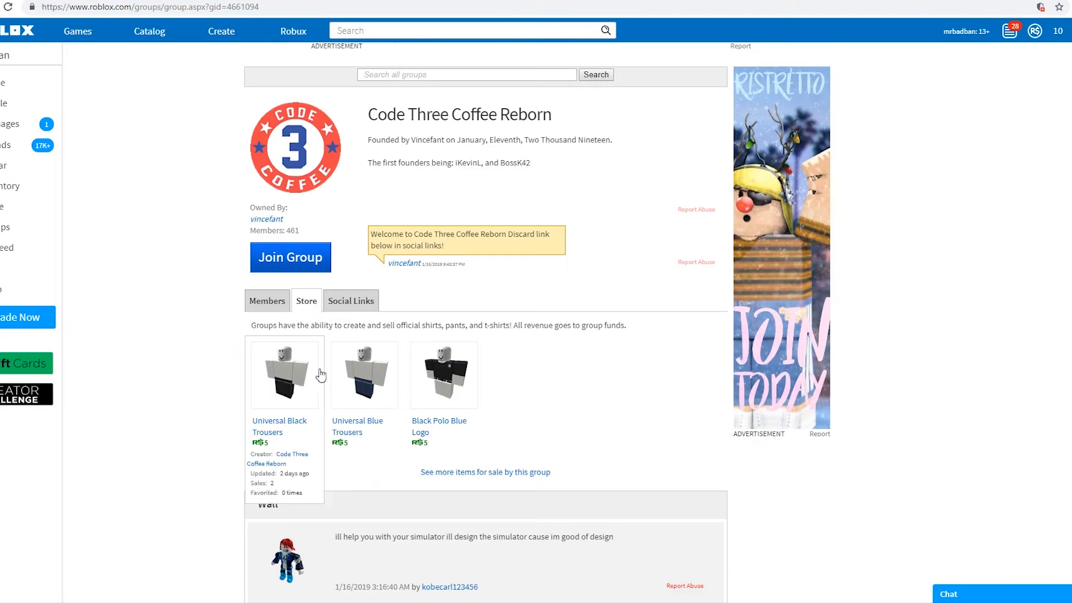
View the Code Three Coffee Reborn group's members and store, then the owner's profile About list
click(267, 300)
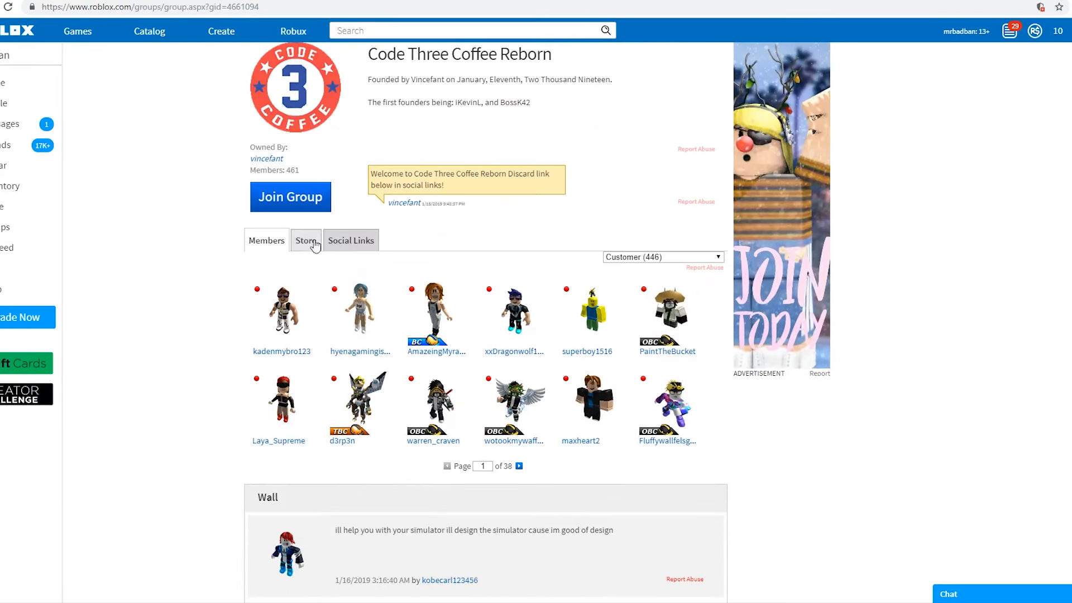
click(291, 196)
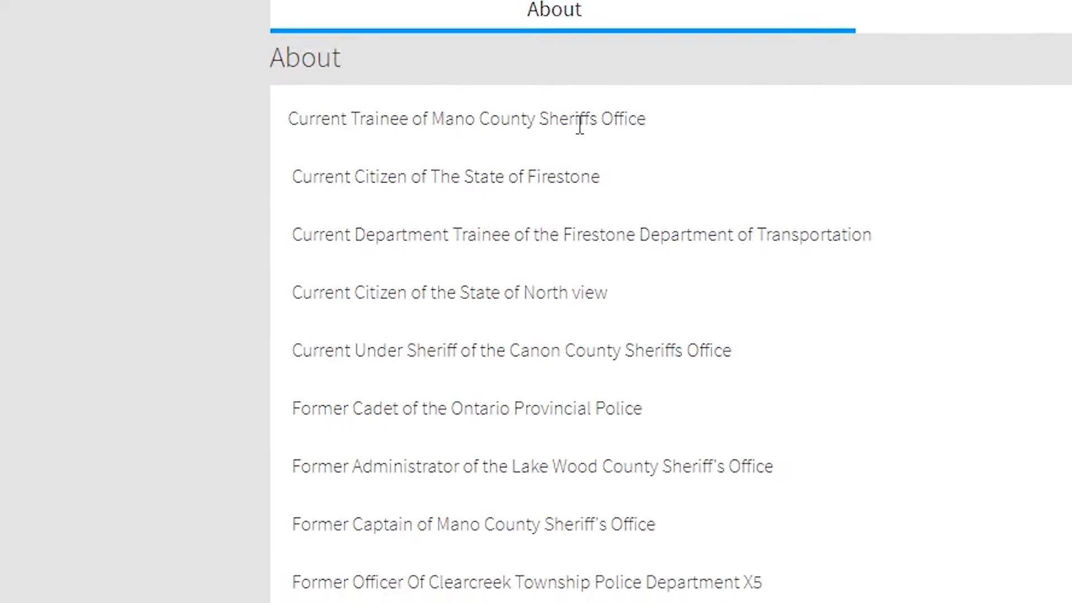
drag(318, 202, 503, 202)
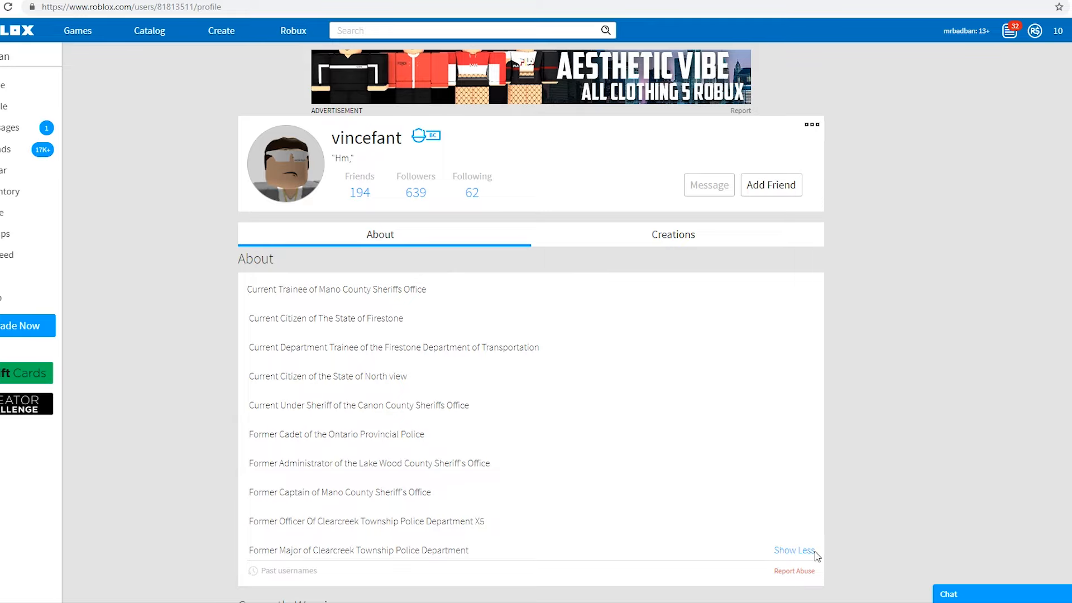
scroll(down, 3)
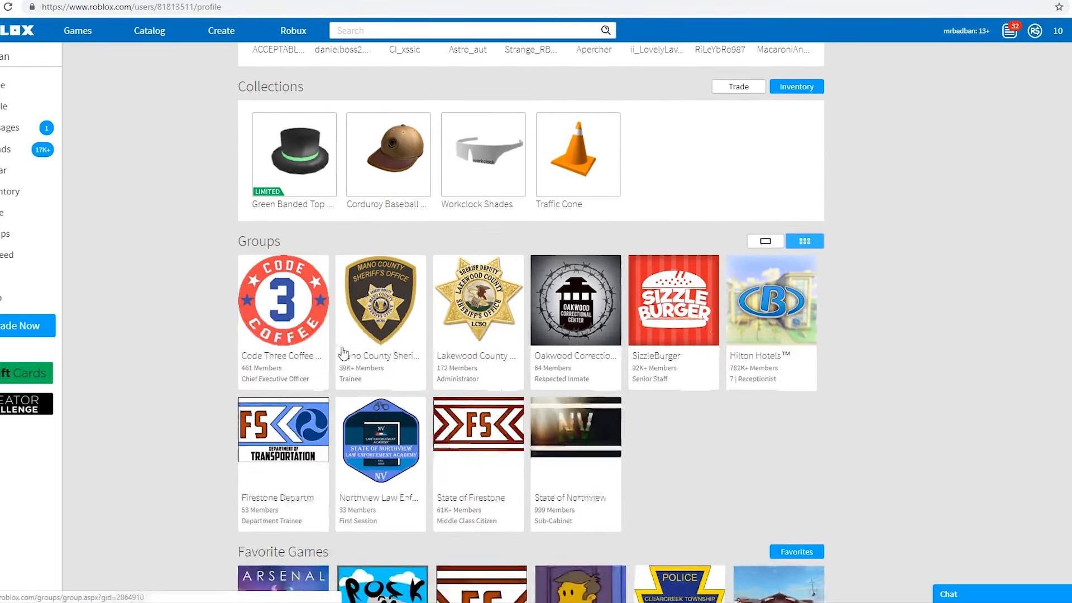
Open the sheriff's office group page from the profile's Groups section
click(282, 300)
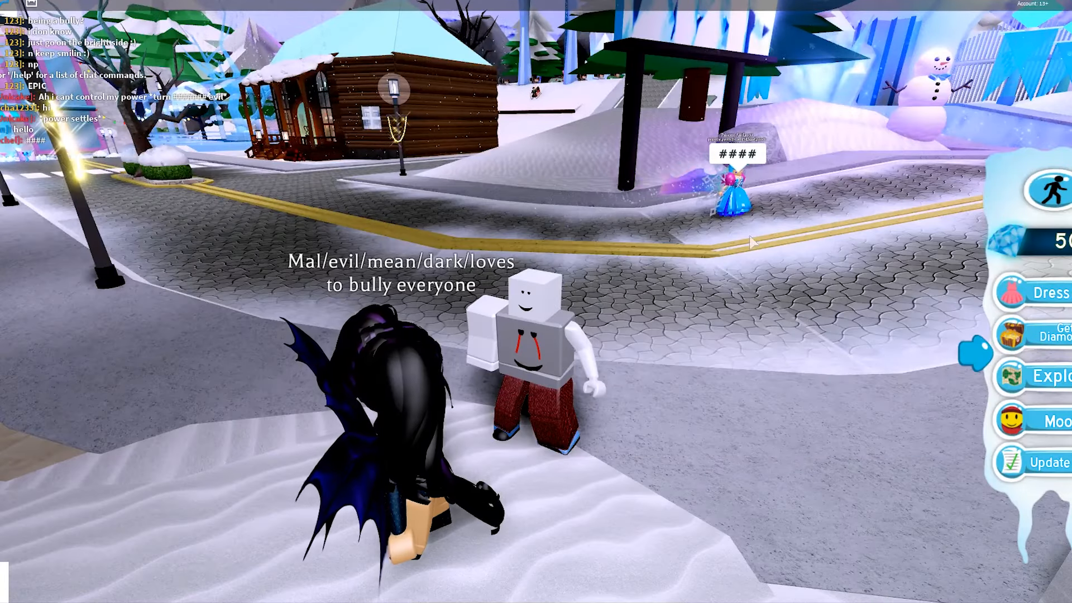
Leave the current game and launch Stonehaven County from its game page
key(Escape)
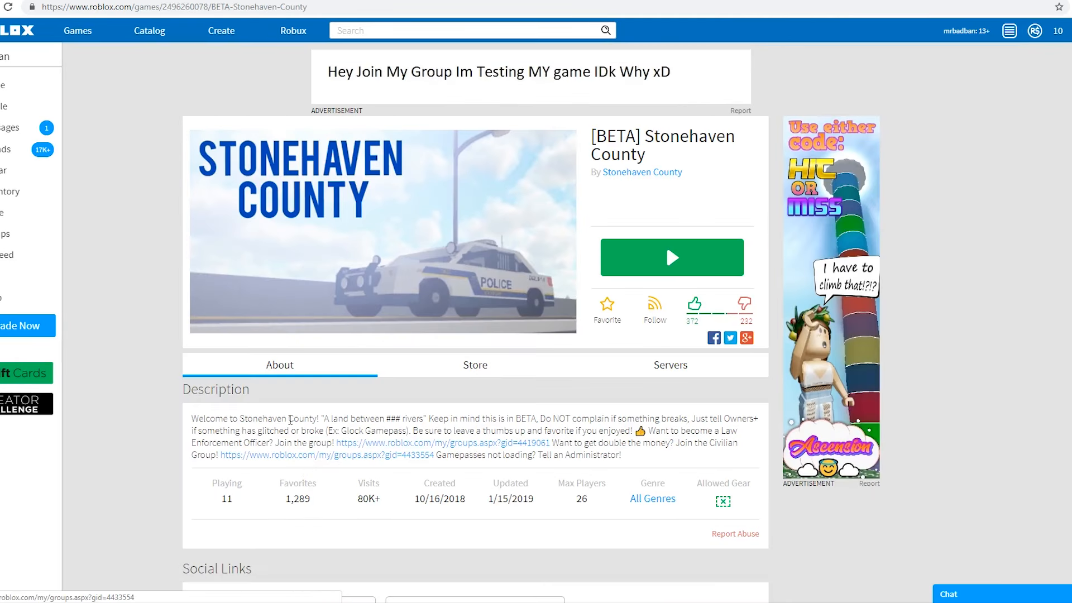
click(672, 256)
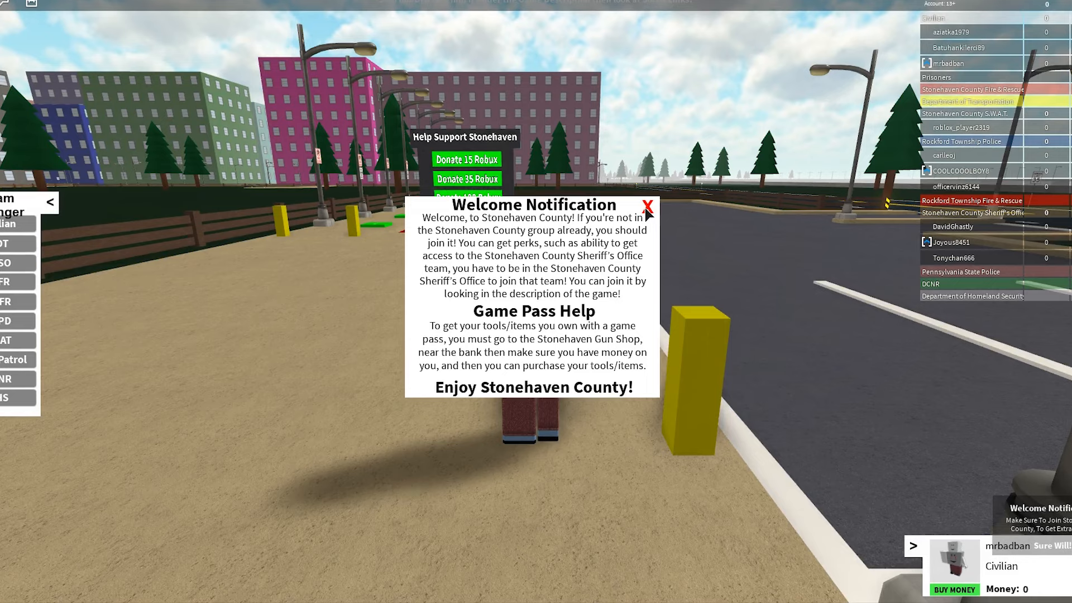
Dismiss the Stonehaven County welcome notification and leave the game
click(646, 206)
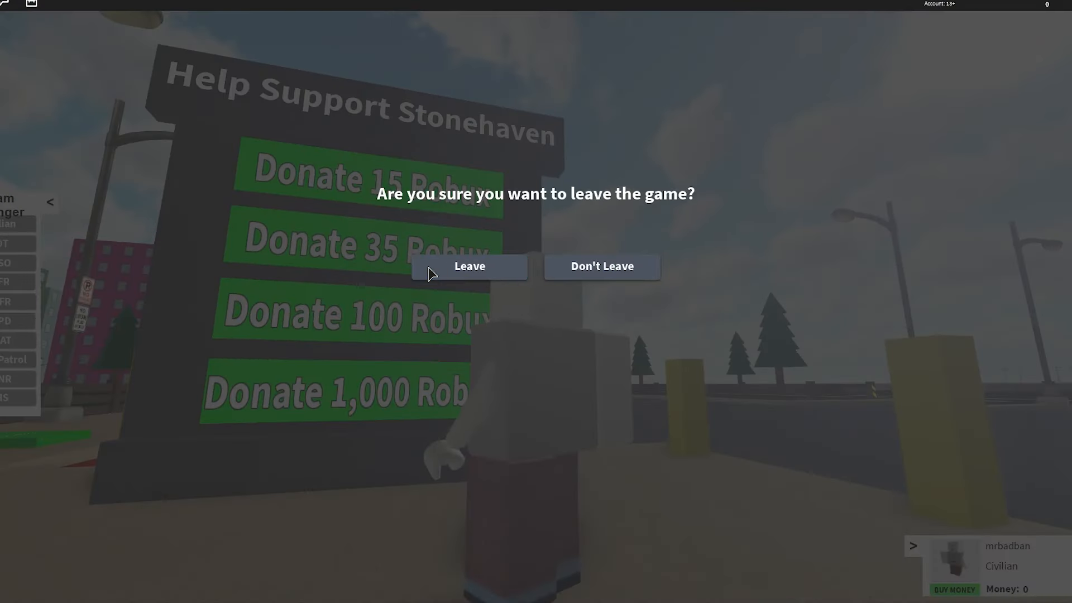
click(469, 266)
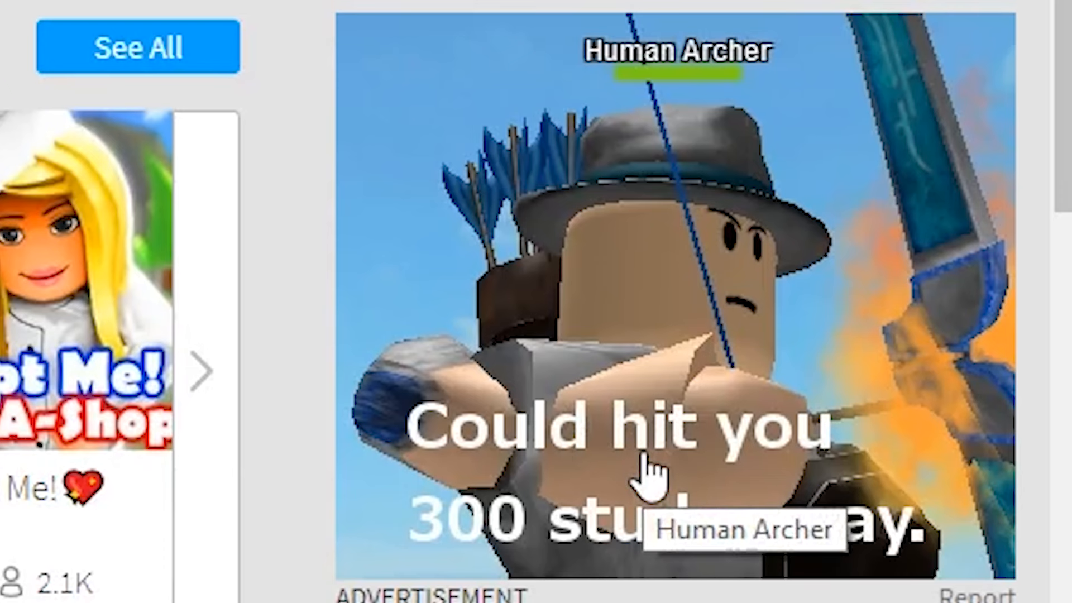
mouse_move(612, 571)
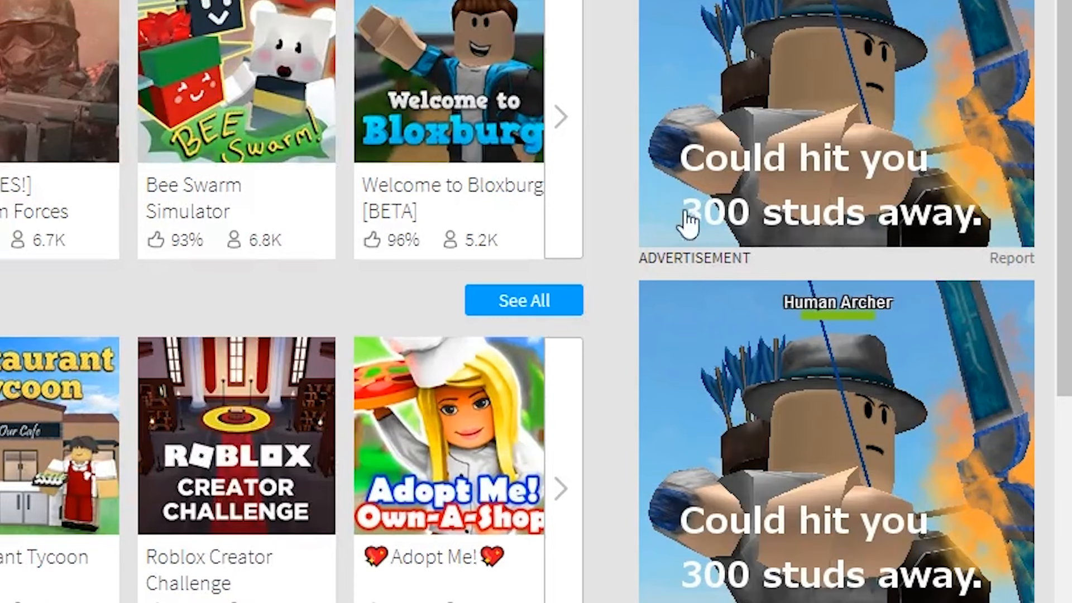
Scroll the Games page to pick a shooter game to launch
scroll(up, 3)
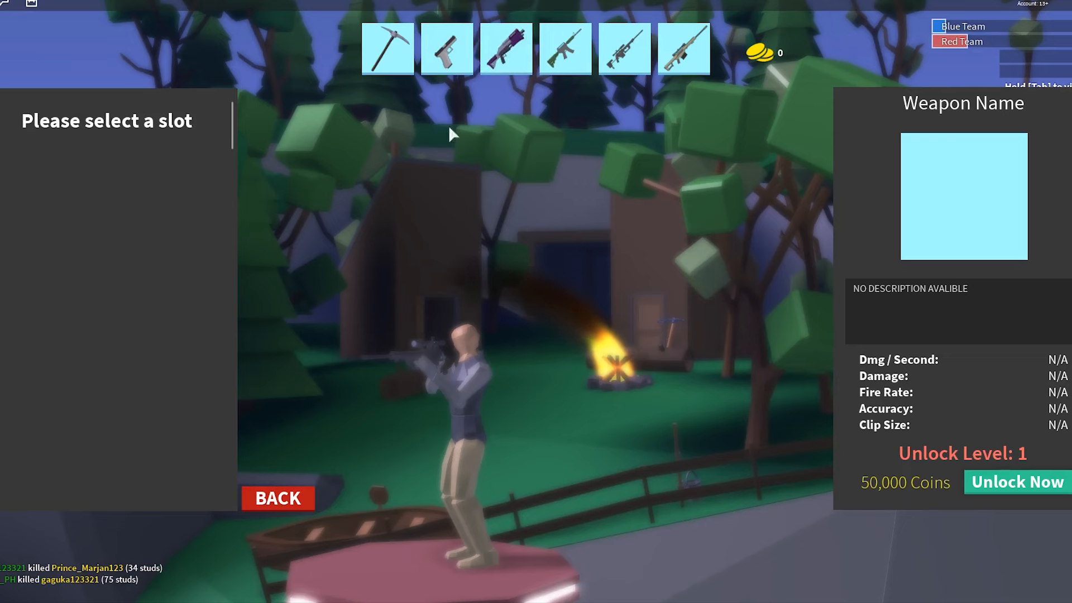
Leave the shooter session via the in-game menu and confirm Leave
click(277, 497)
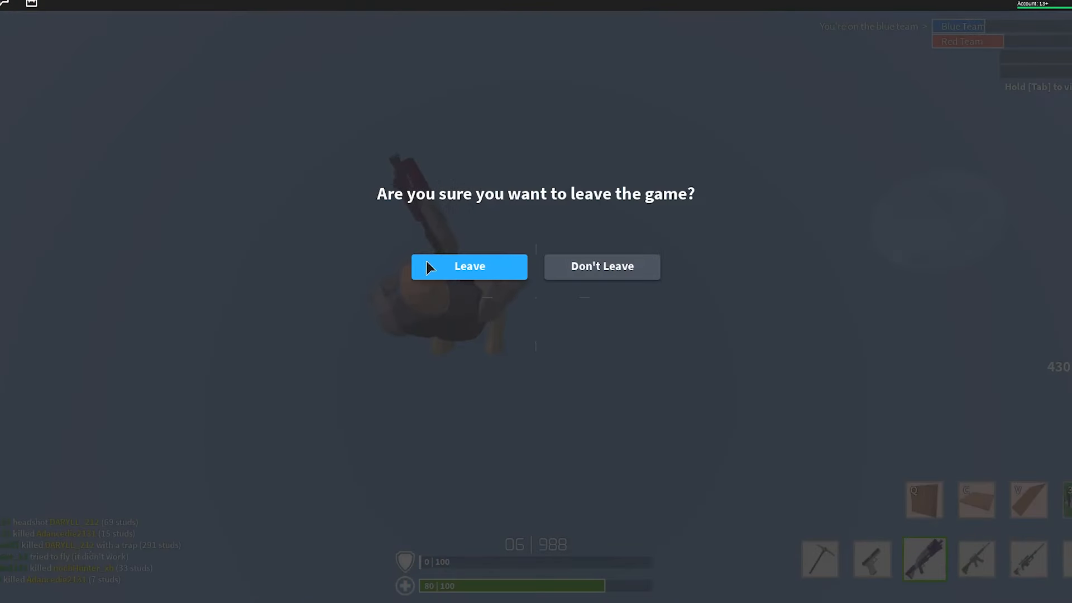
click(470, 265)
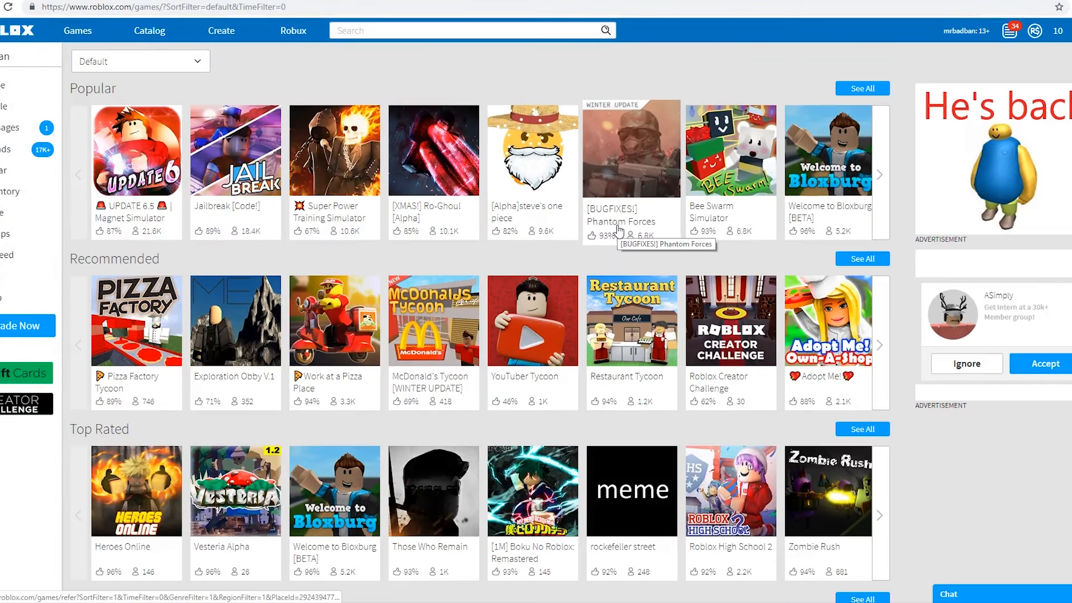
Launch Phantom Forces, collect the daily login award with Continue, then head back toward the group page
click(631, 150)
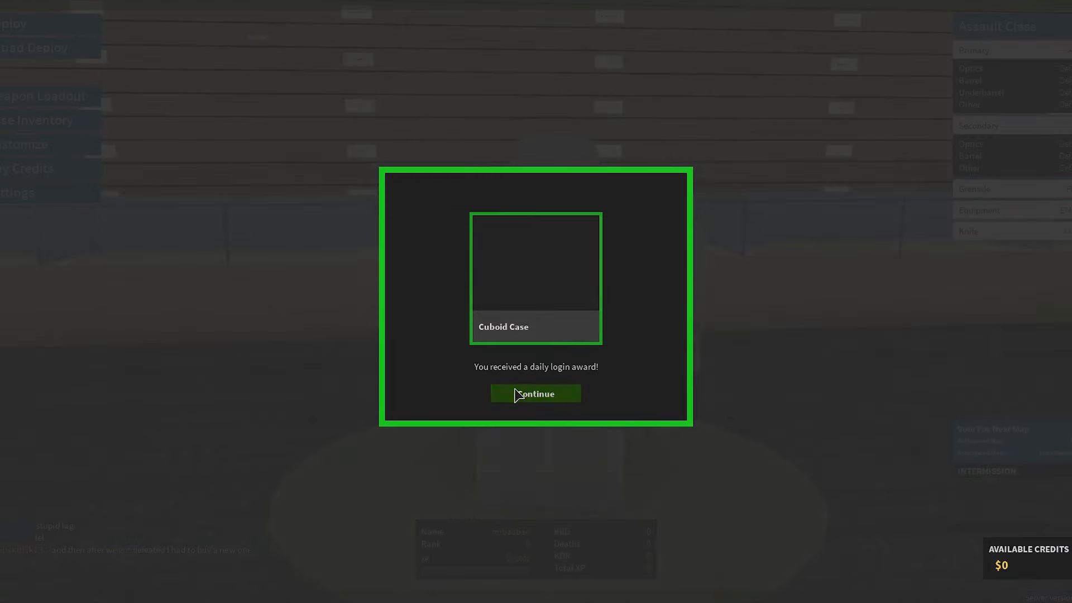
click(536, 393)
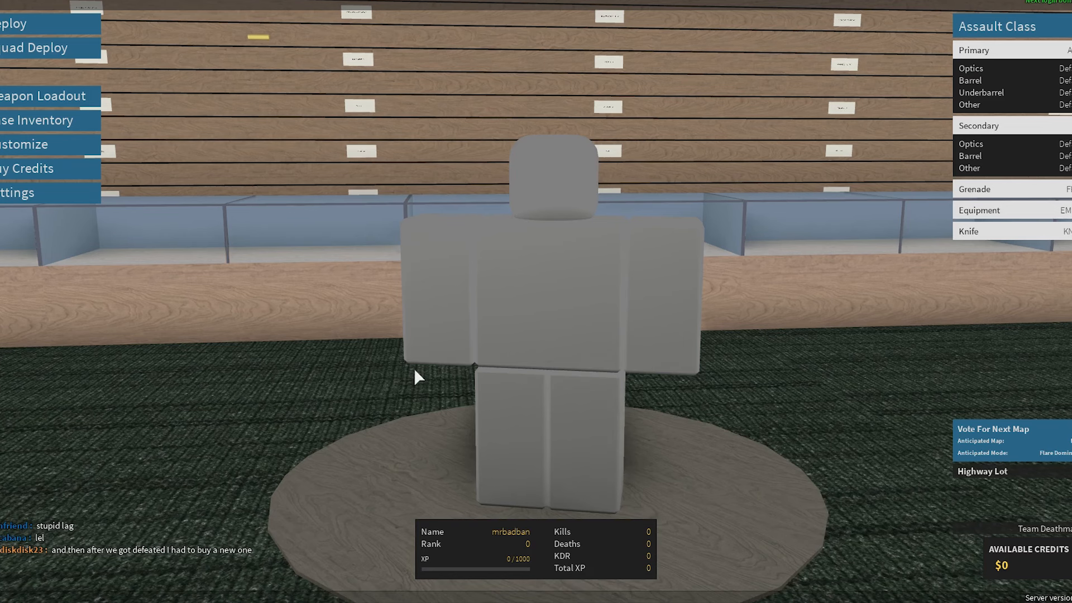
click(14, 23)
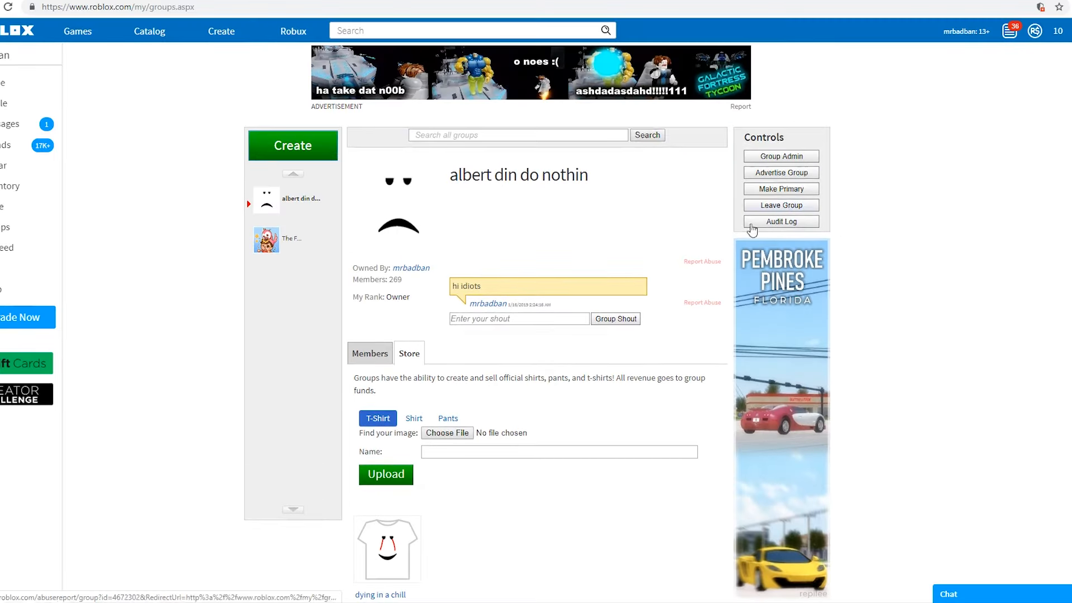
Return to the Games page to show the full Popular list with Jailbreak and MeepCity
click(780, 157)
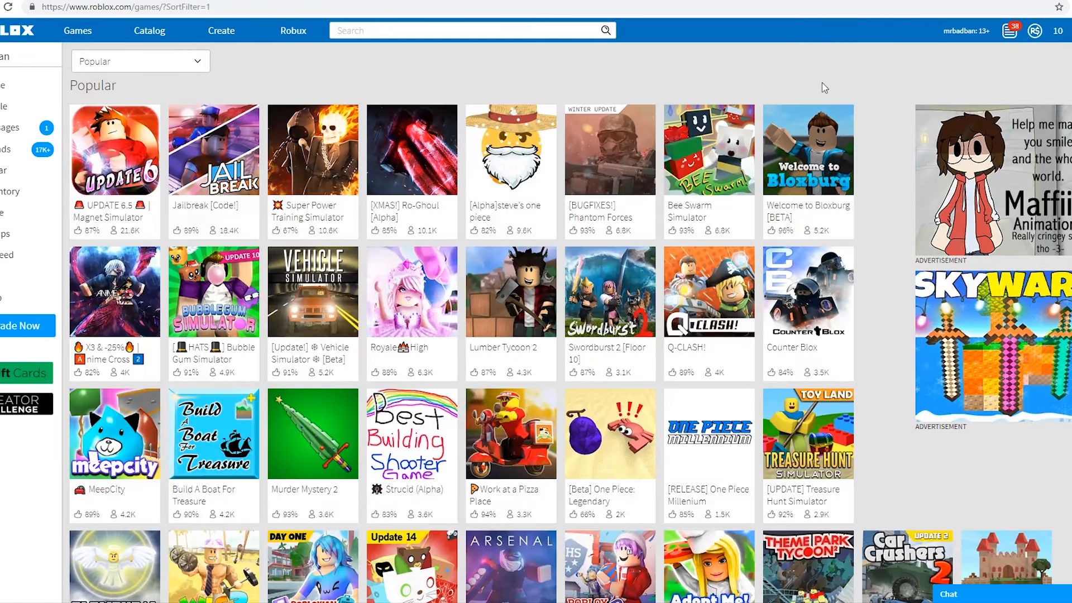
scroll(down, 3)
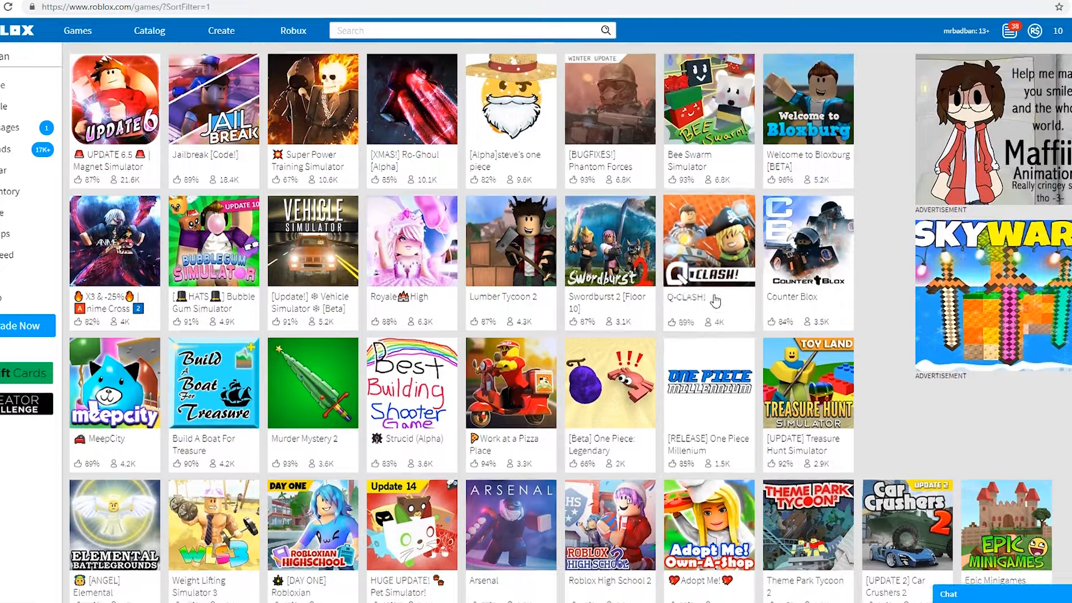
scroll(down, 3)
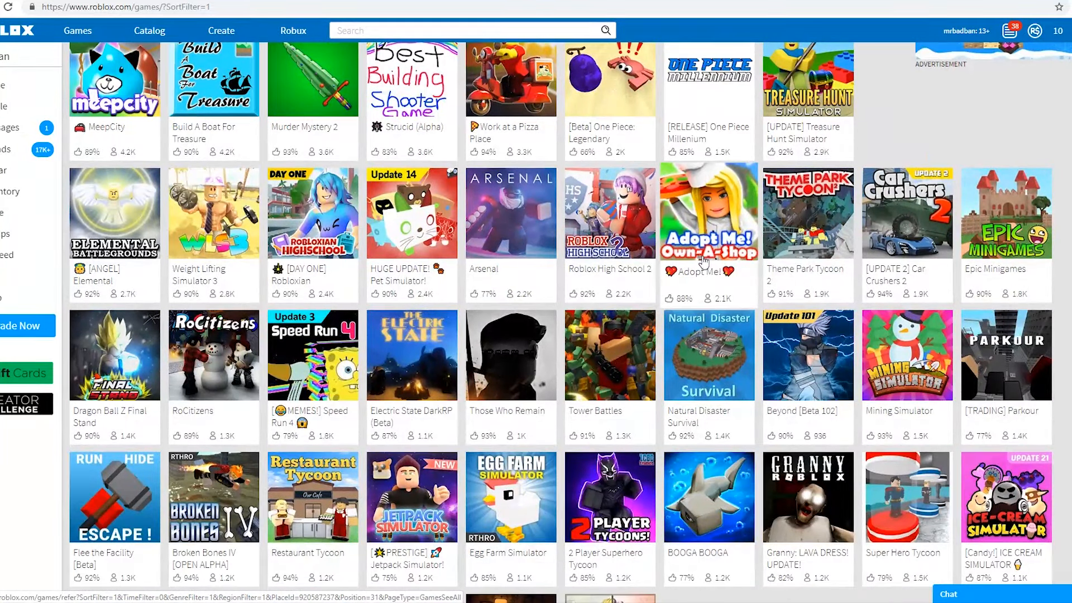
scroll(down, 3)
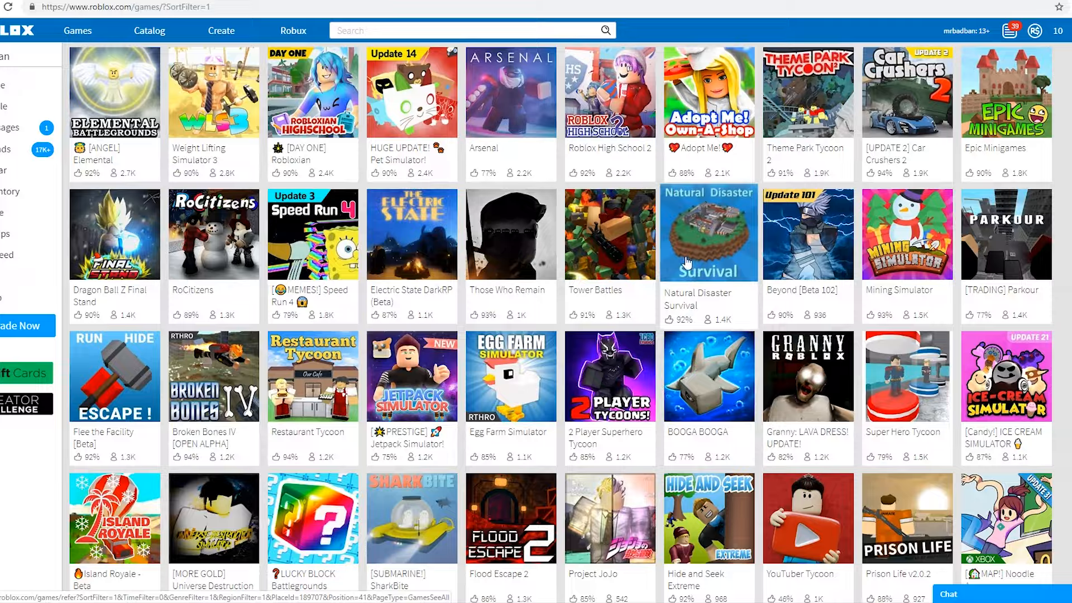
scroll(down, 3)
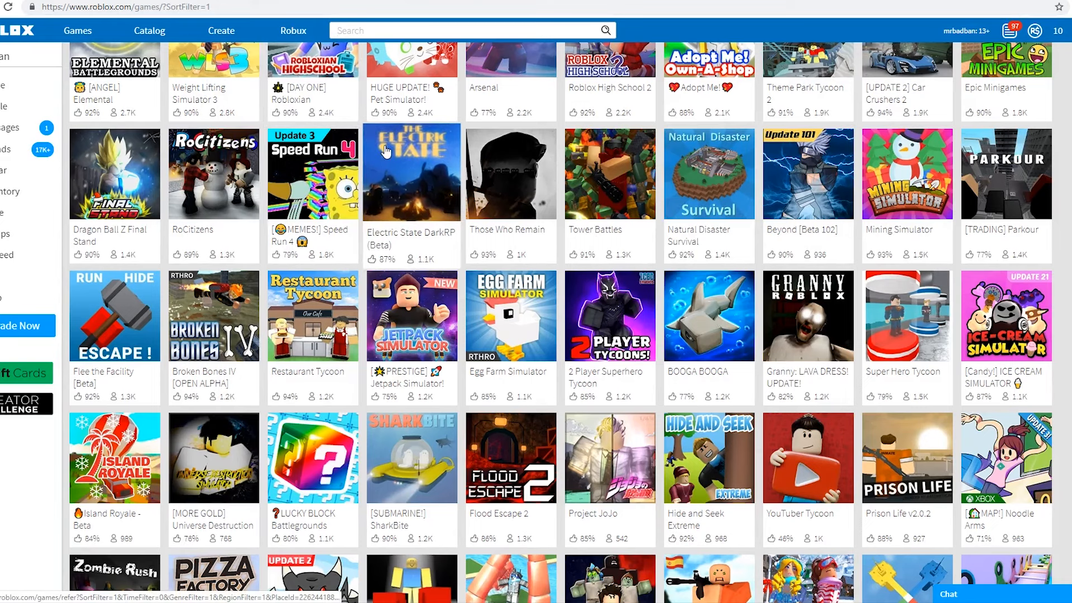
scroll(down, 3)
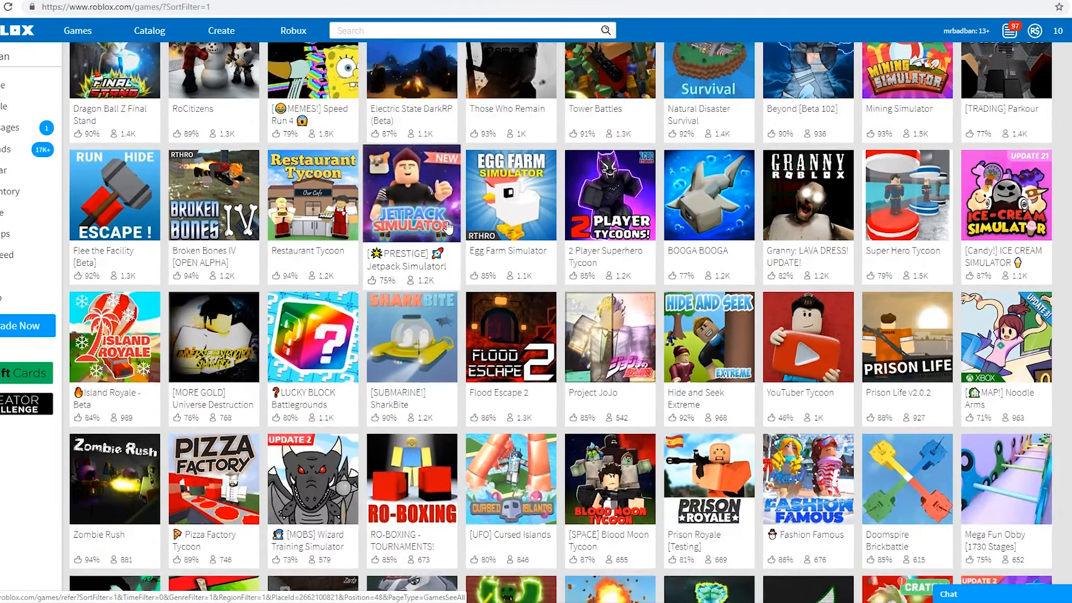
scroll(down, 3)
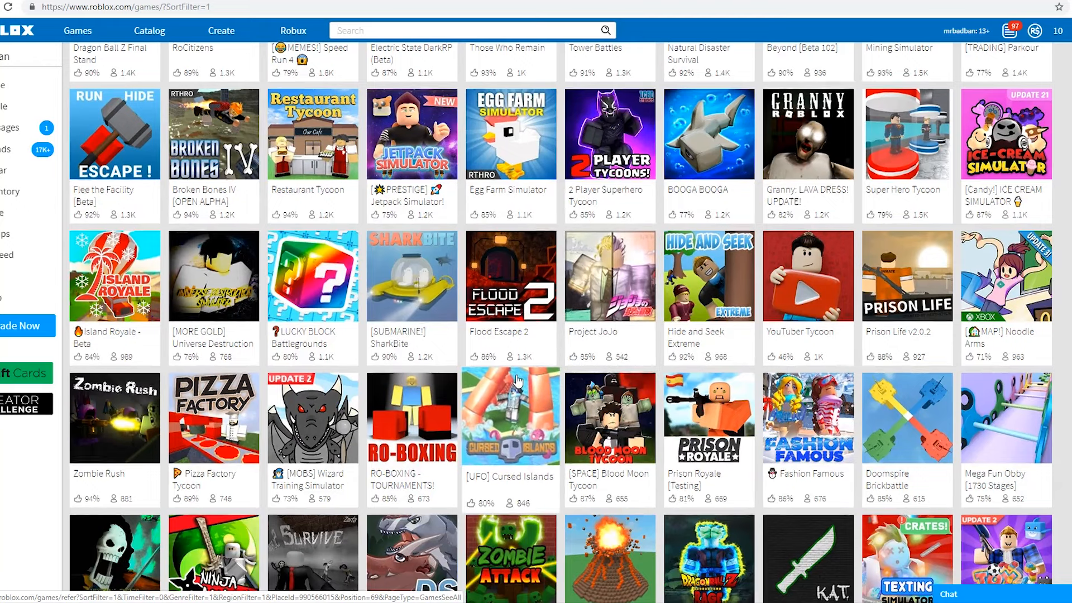
scroll(down, 3)
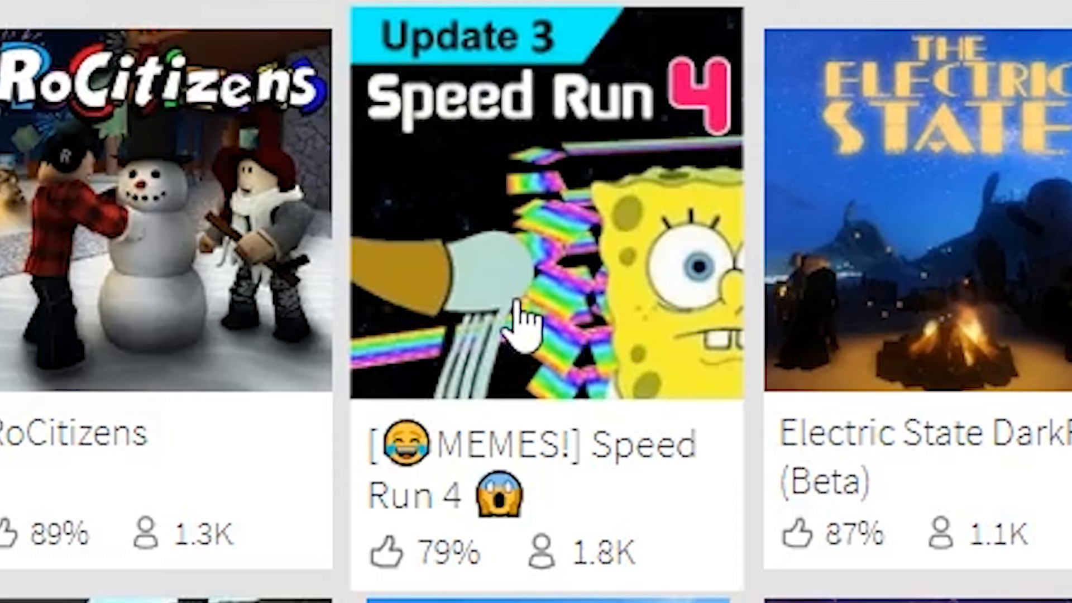
mouse_move(708, 328)
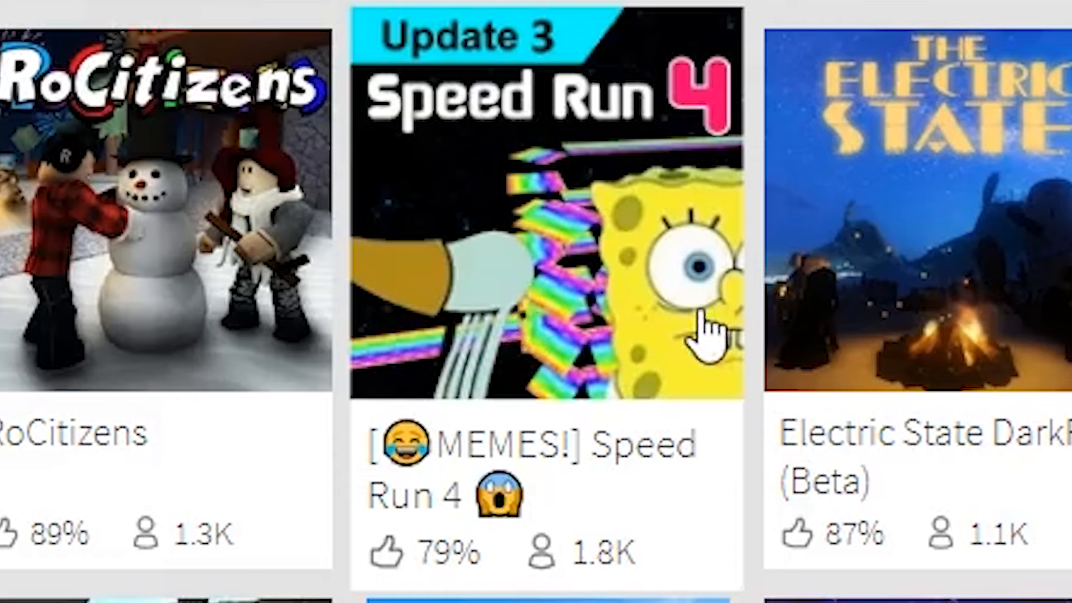
mouse_move(705, 335)
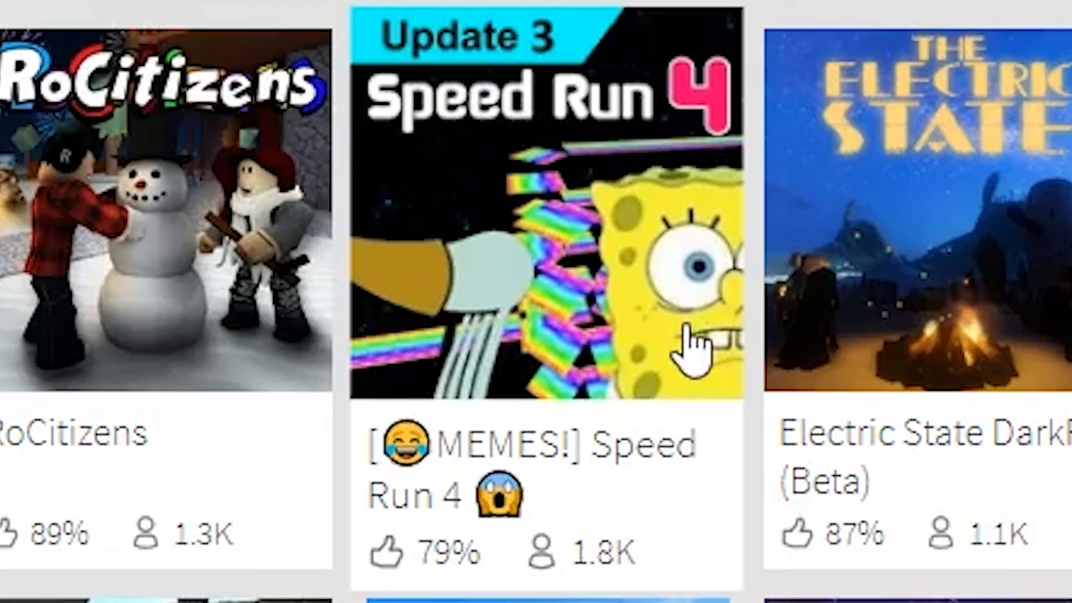
mouse_move(694, 335)
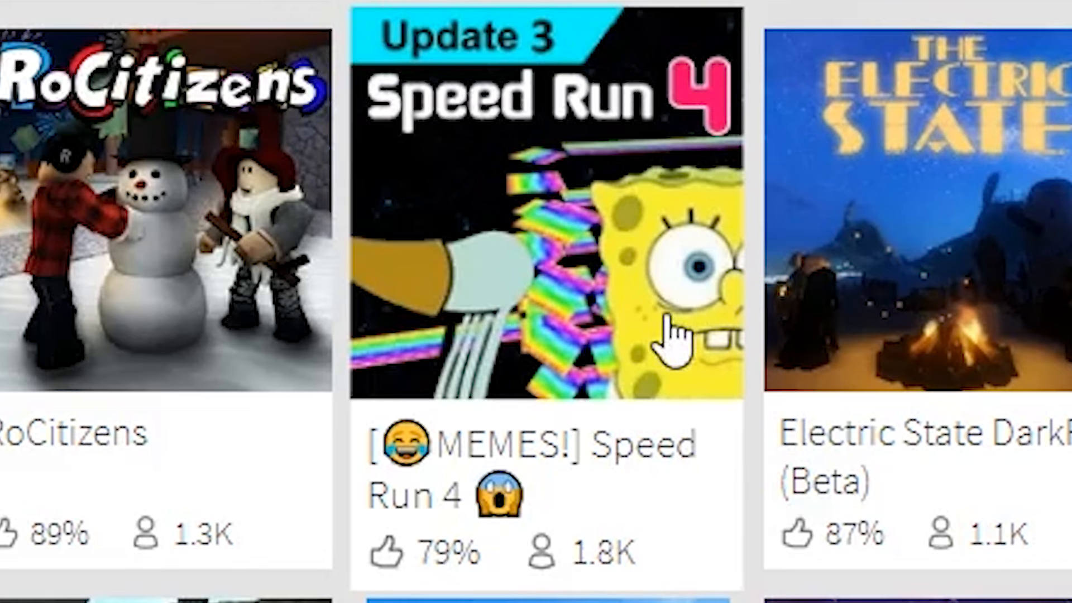
Visit the Speed Run 4 page, dismiss the email verification prompt, and scroll the Popular list down to Zombie Rush
click(544, 199)
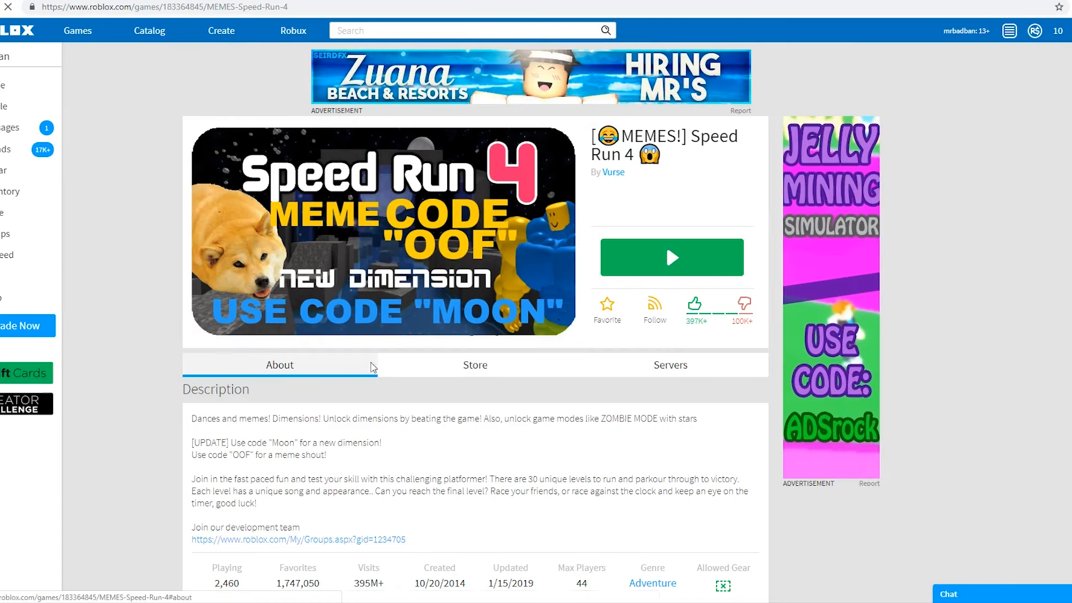
click(671, 256)
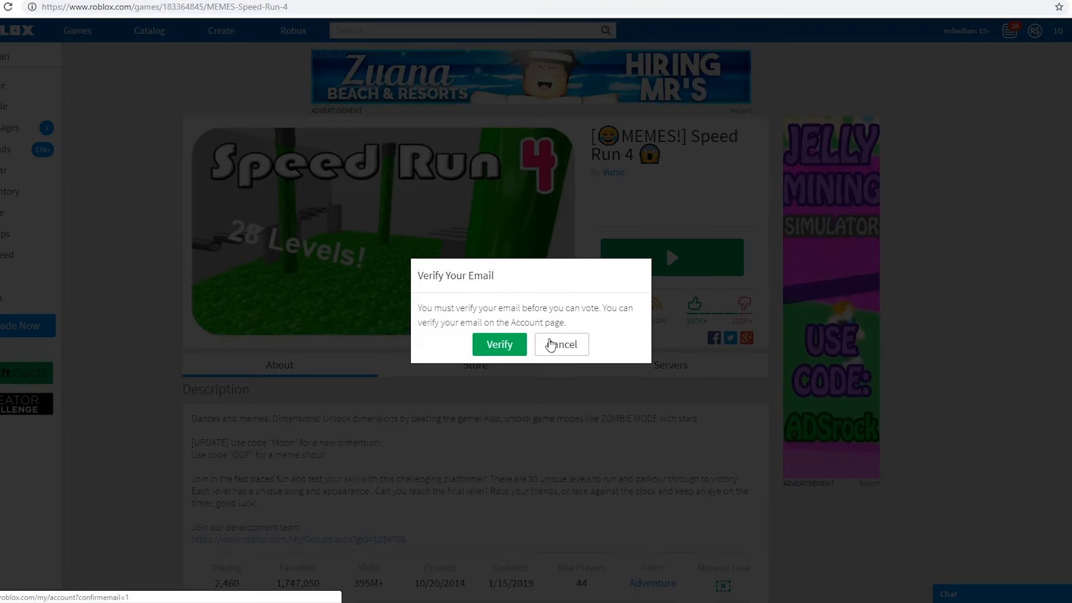
click(560, 344)
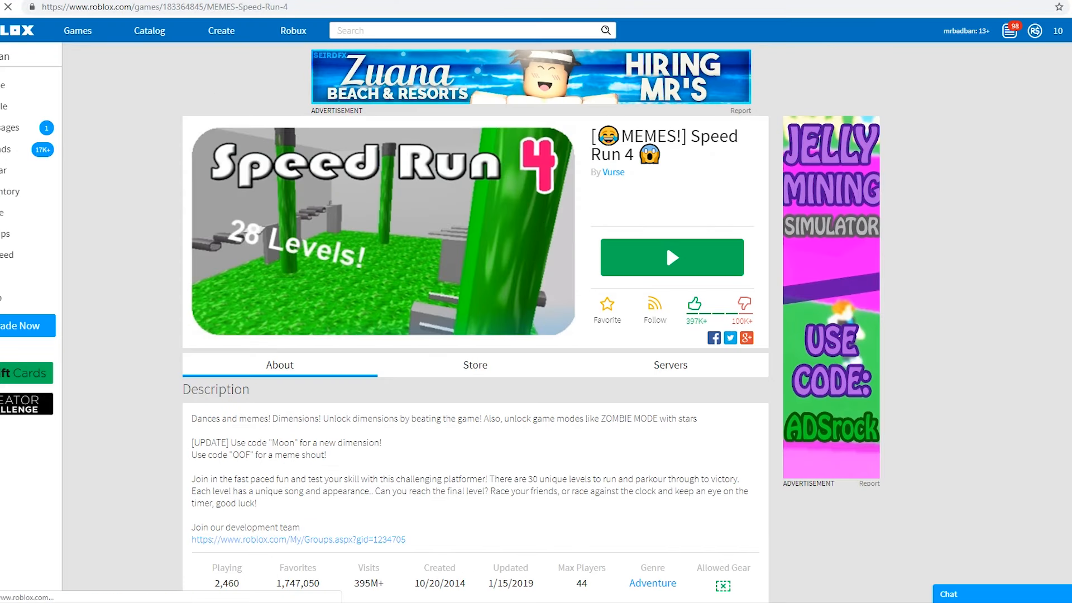
click(297, 539)
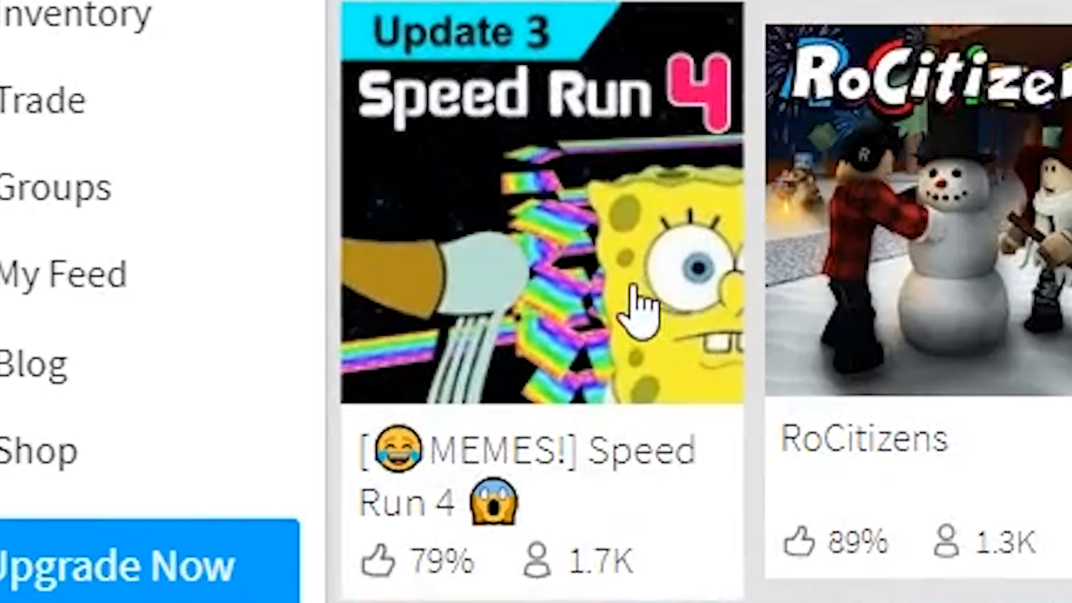
mouse_move(479, 301)
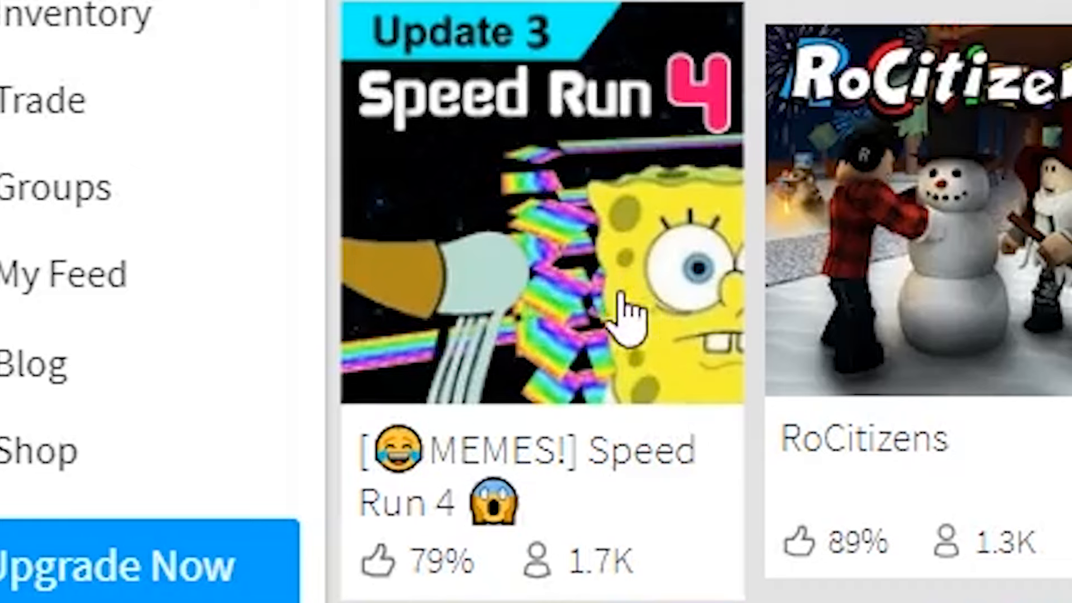
mouse_move(680, 349)
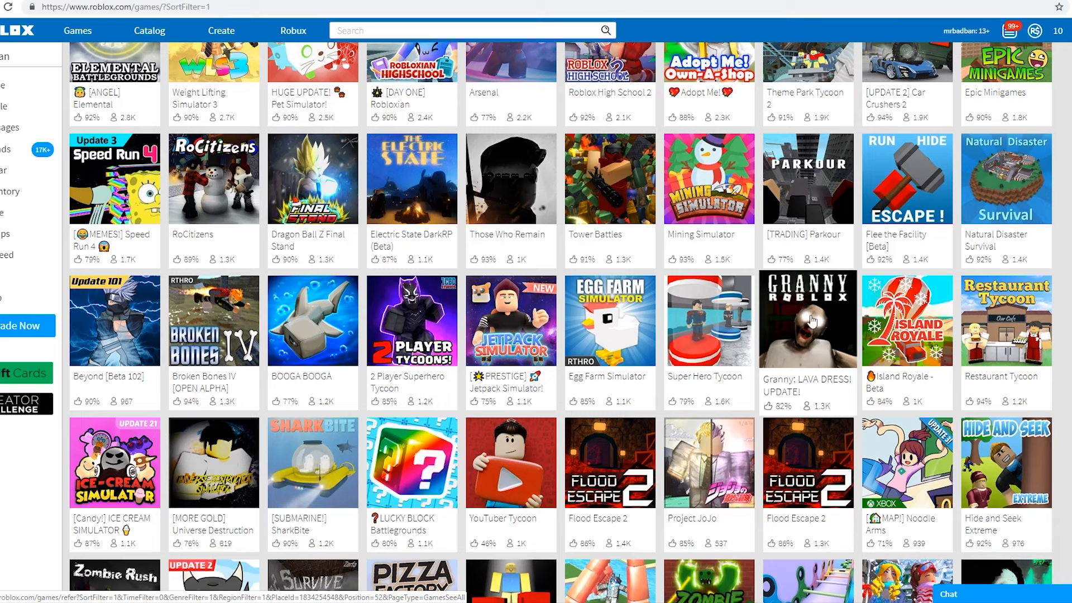
scroll(down, 3)
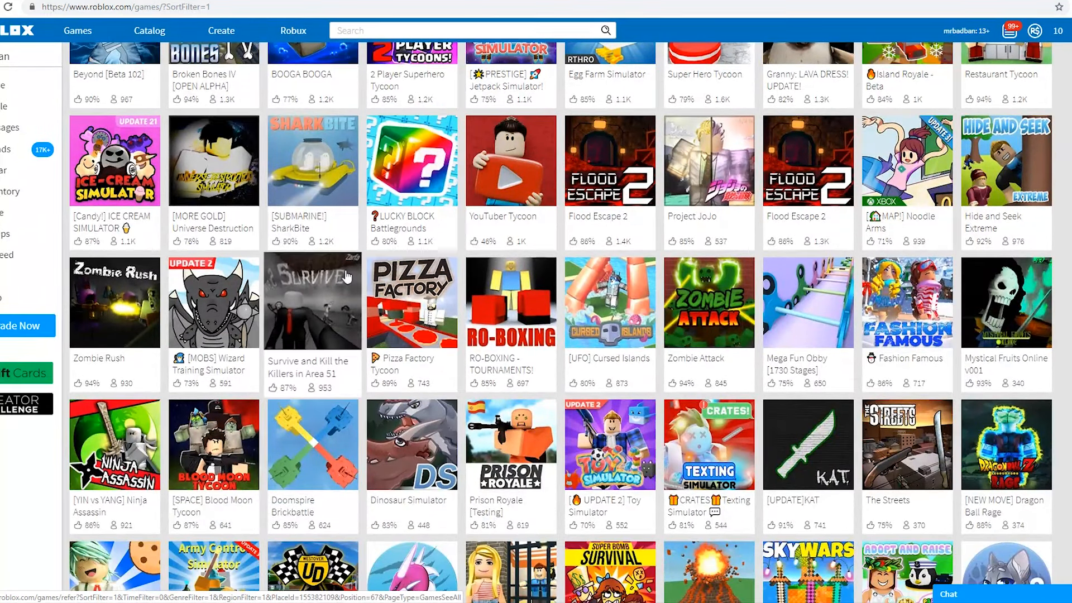
Play Area 51 in Classic mode, buy the Faster Walkspeed pass for 10 Robux, reset the character and exit
click(312, 302)
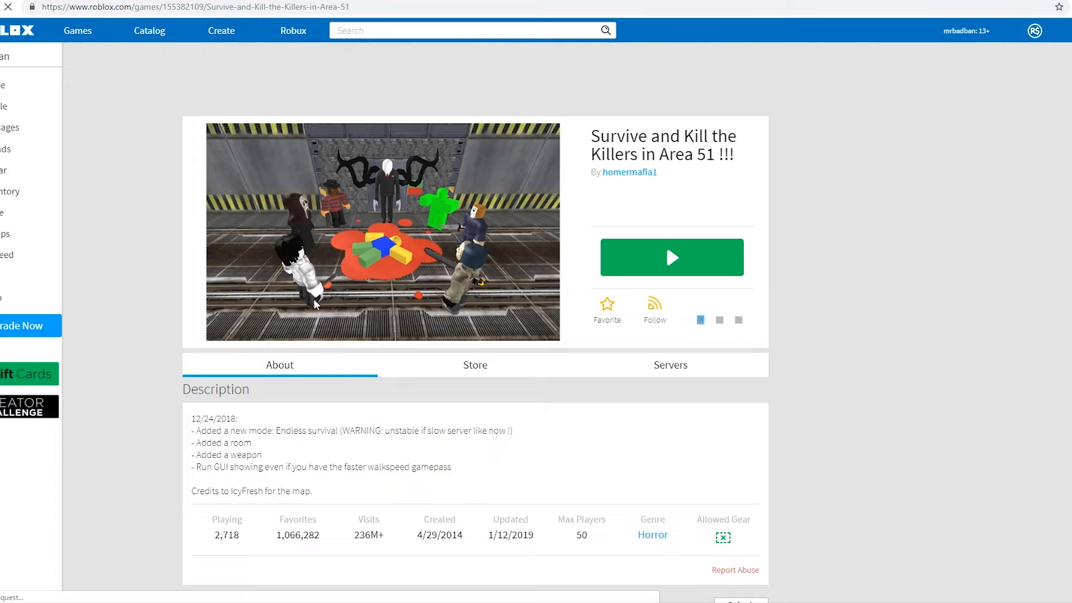
click(672, 257)
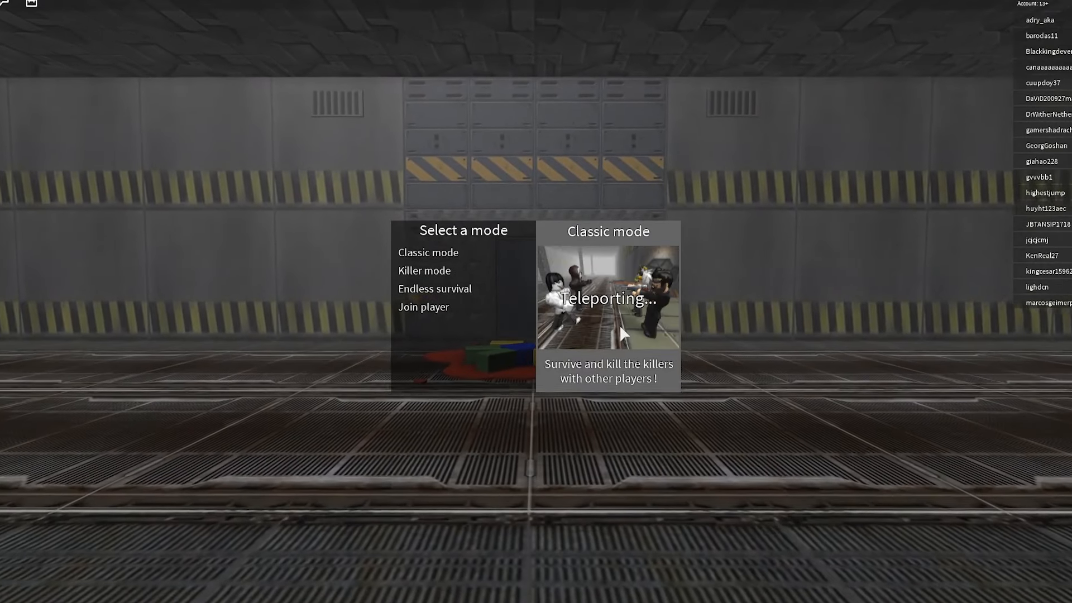
click(428, 253)
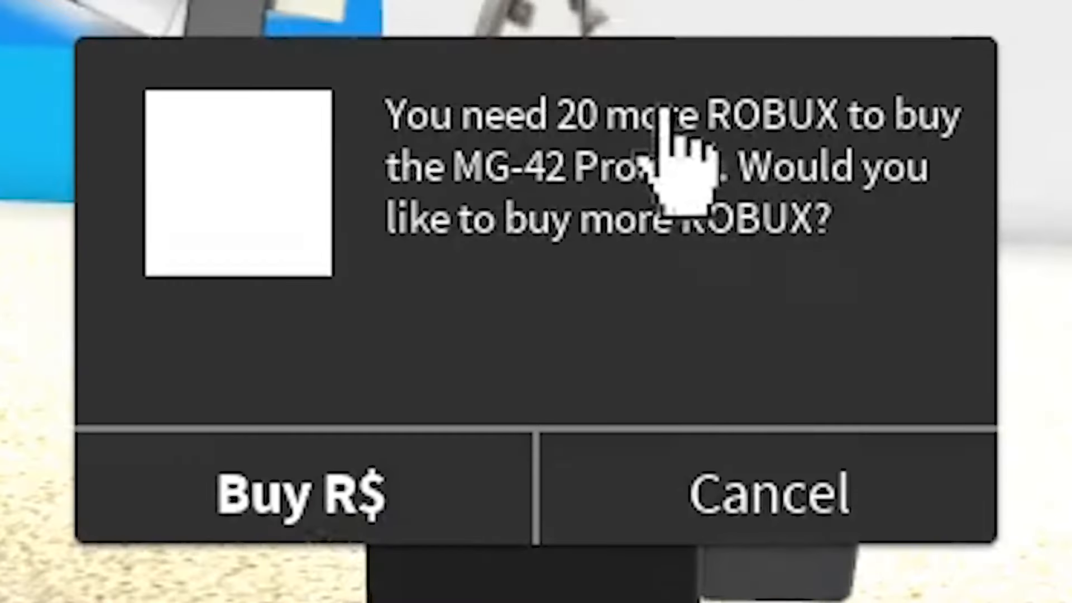
mouse_move(769, 496)
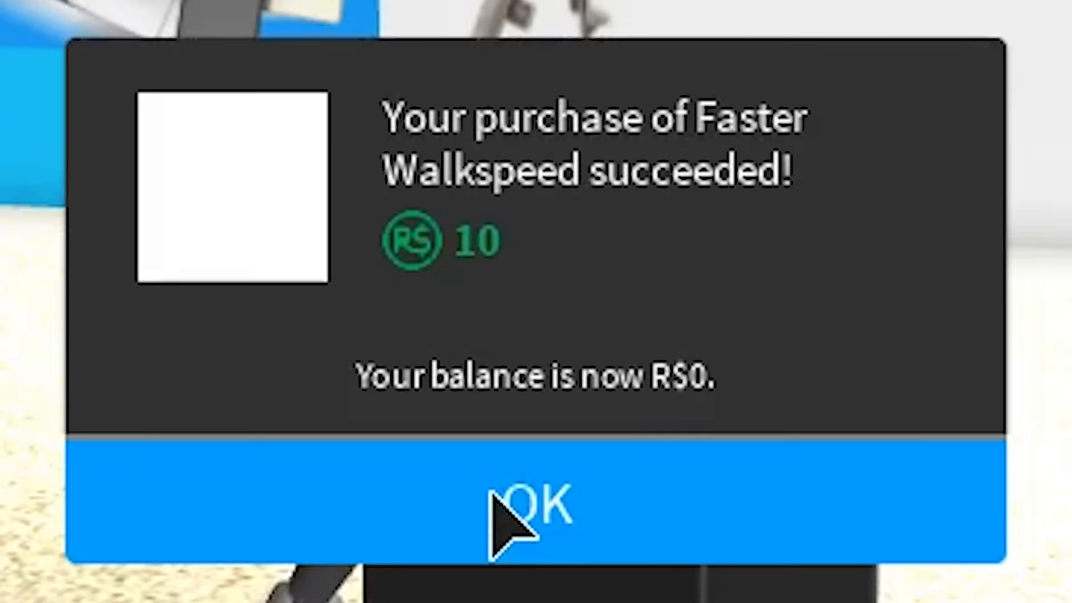
click(535, 504)
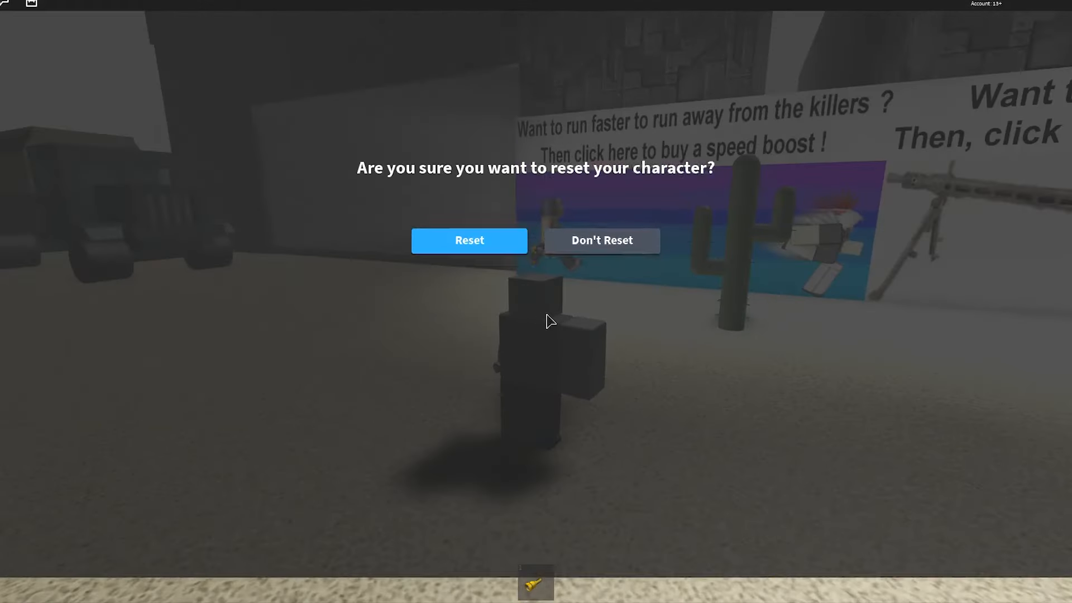
click(469, 240)
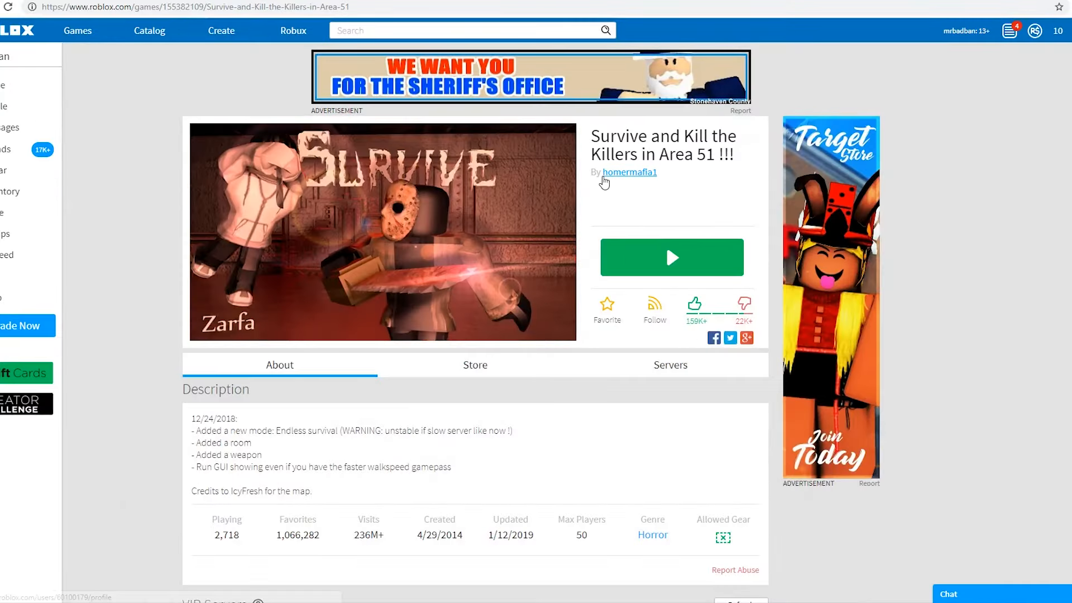
Visit the game creator's profile, then follow the DELIA*S advertisement to the dELiA*s group page
click(629, 172)
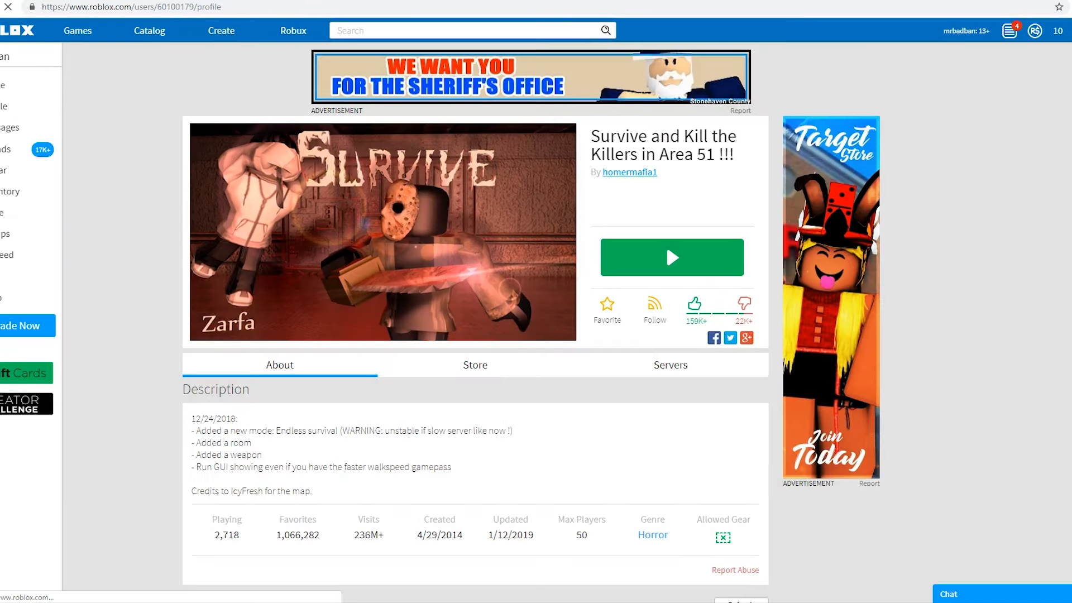
click(671, 257)
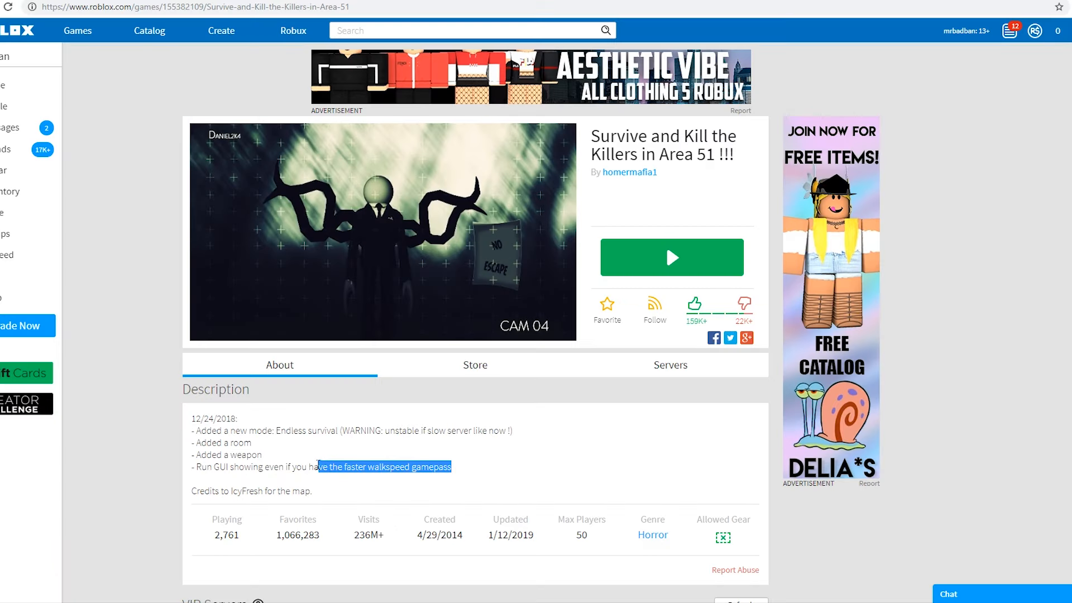
click(1034, 31)
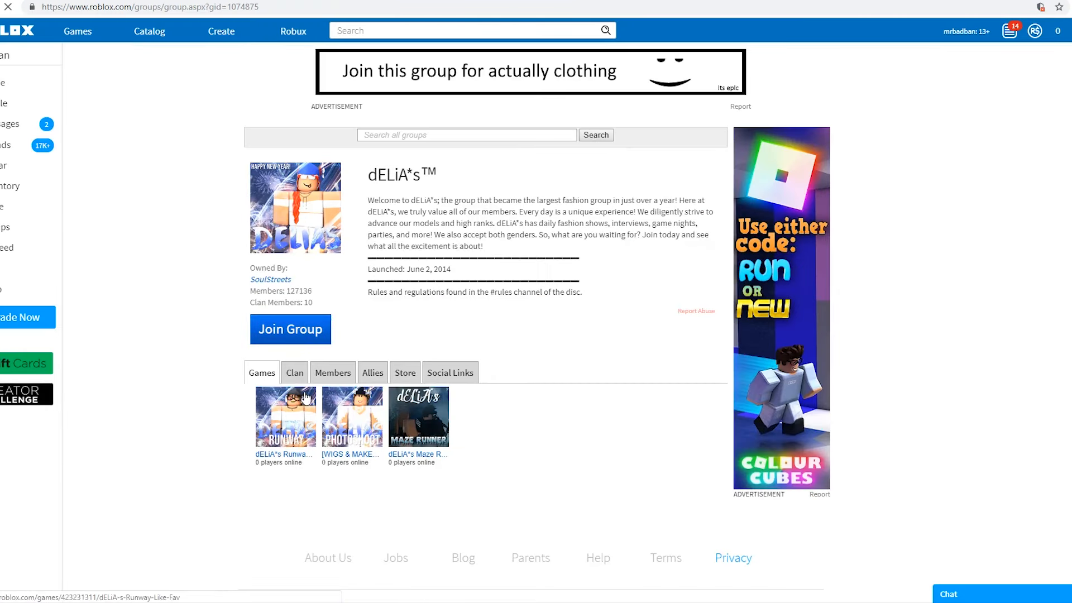
Play the dELiA*s Runway game and confirm leaving it, with the group join request pending
click(290, 328)
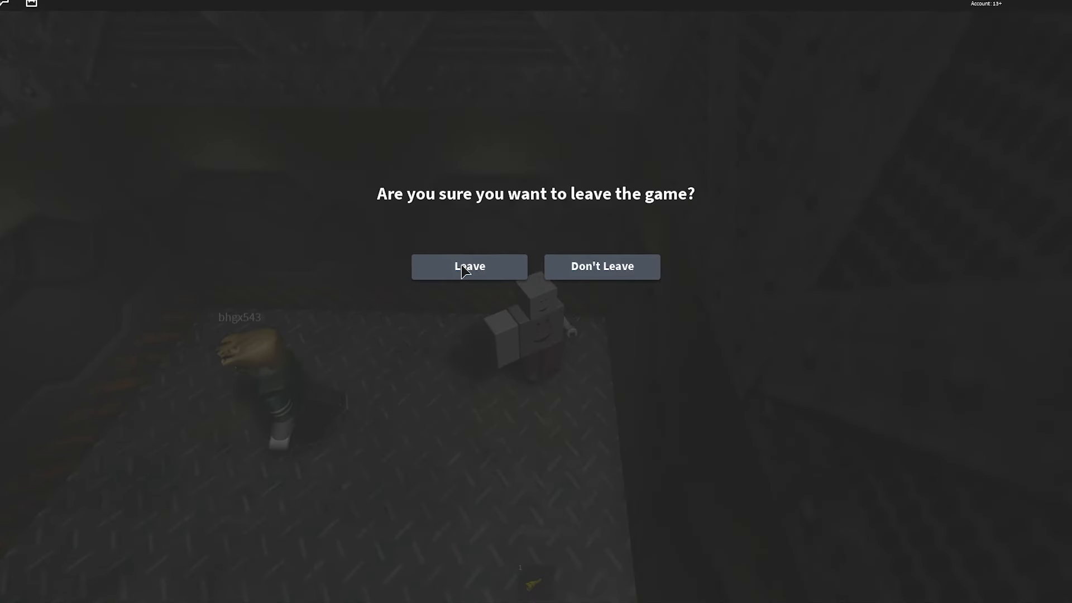
click(469, 266)
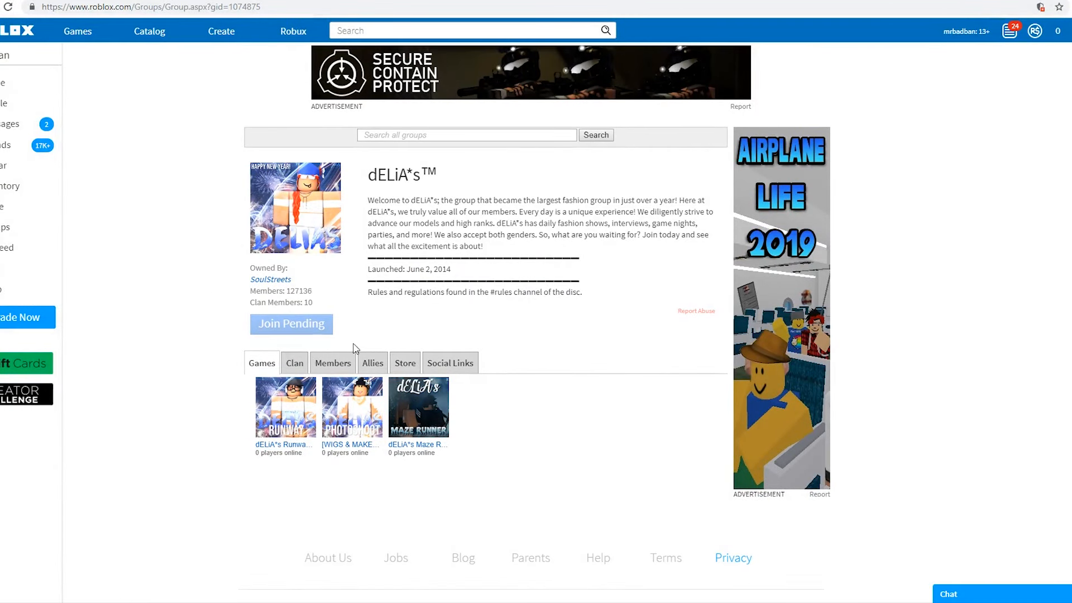
mouse_move(11, 125)
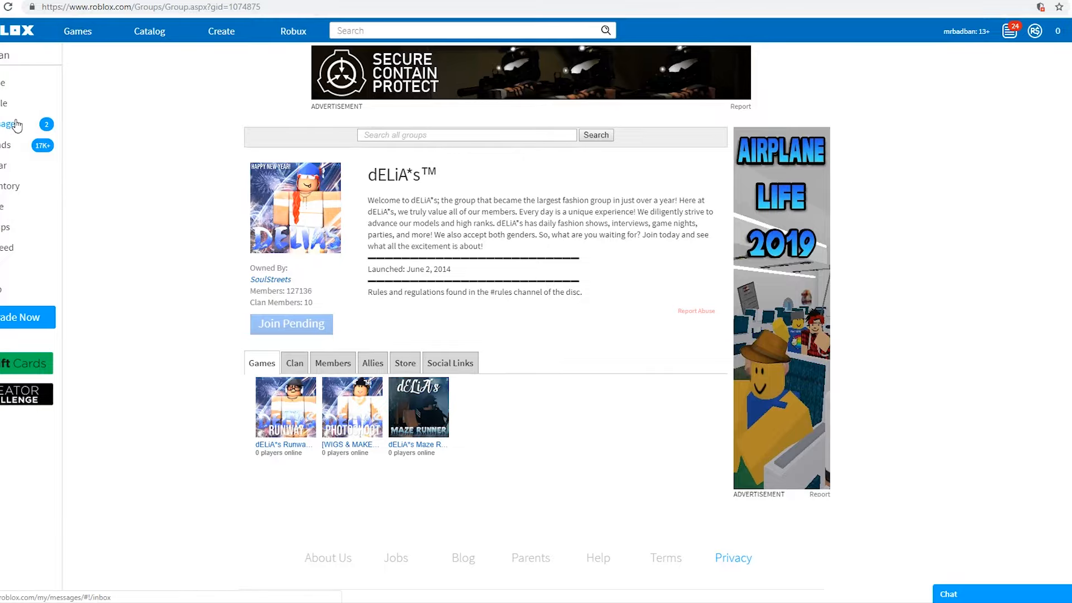
Read the 'We'd love your feedback!' News message, follow its link and launch the KB Clothing game
click(11, 127)
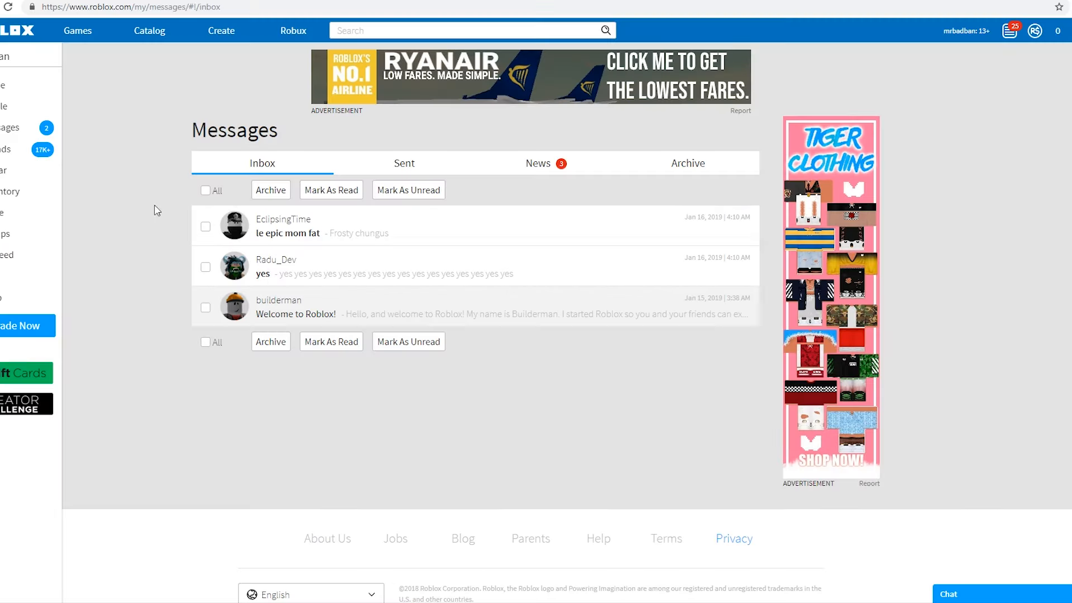
click(537, 163)
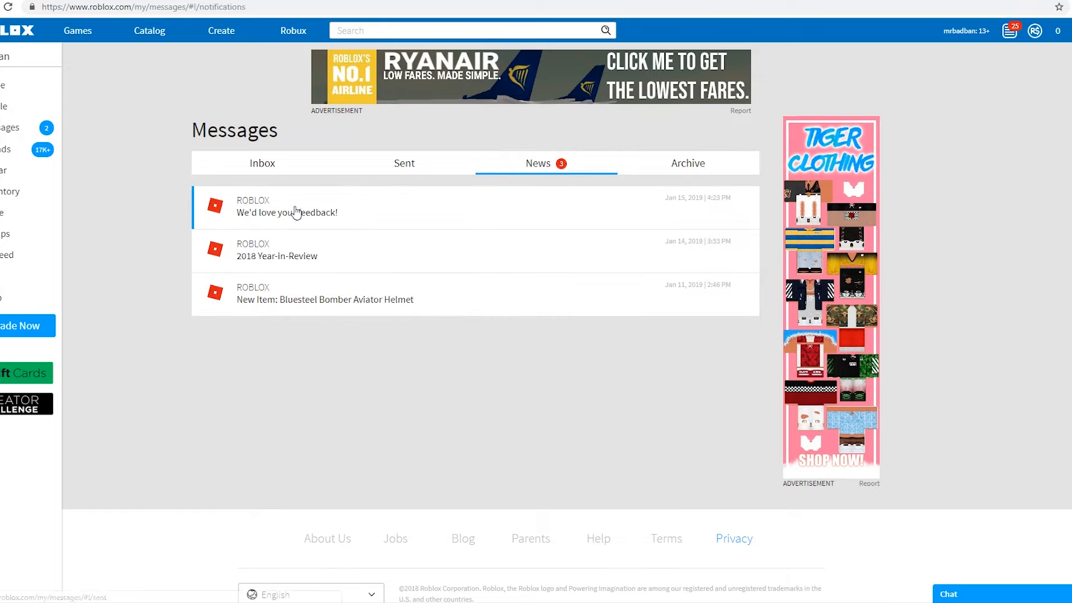
click(287, 206)
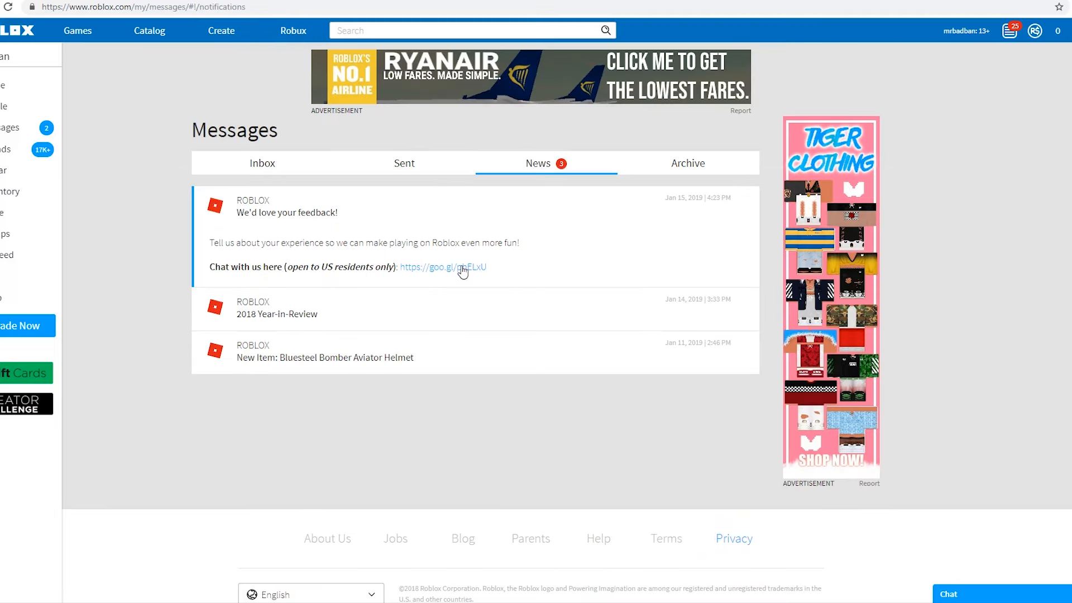
click(443, 267)
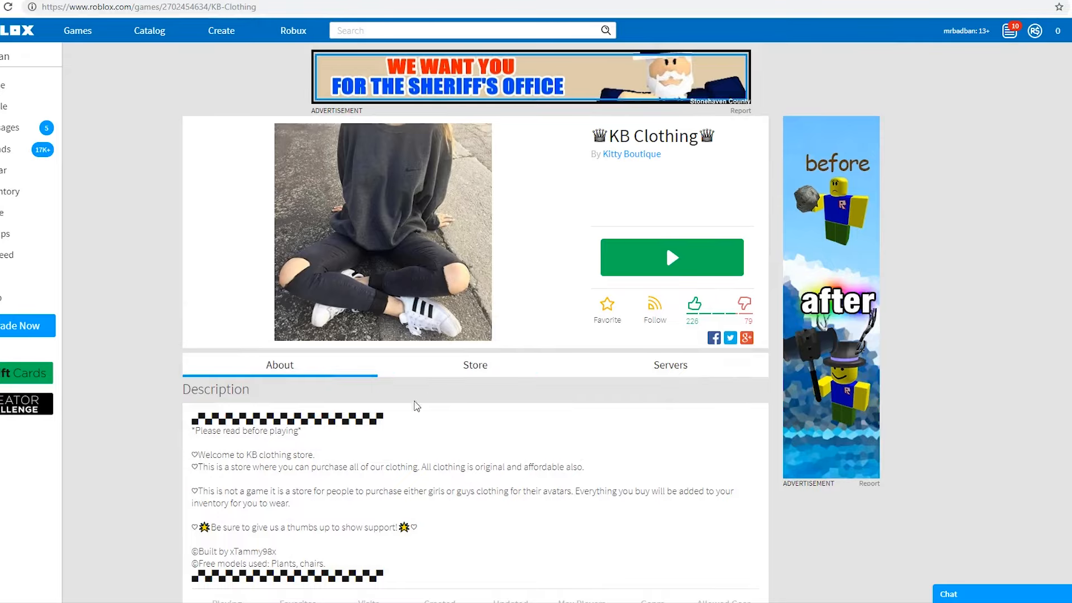
click(671, 257)
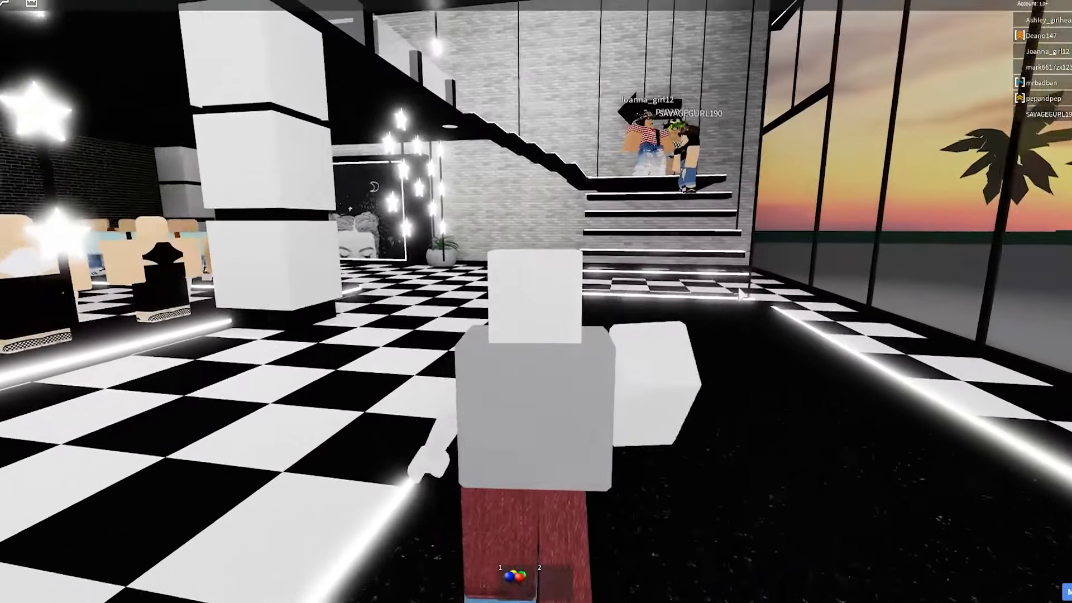